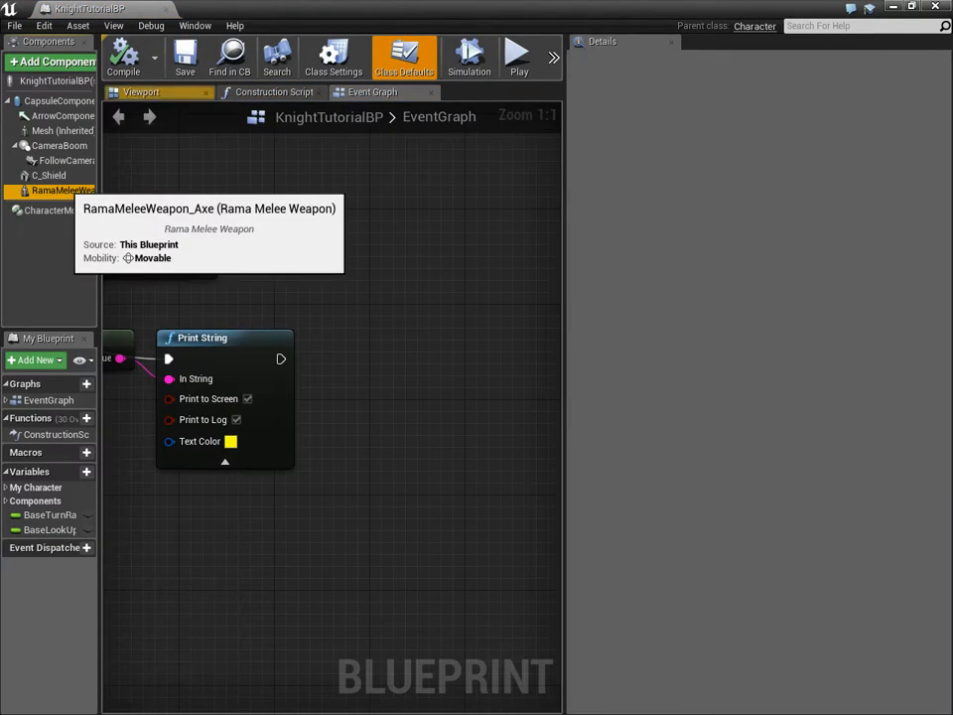
# Step: Select RamaMeleeWeapon_Axe and view its Melee Trace Object Types holding a Pawn entry
pyautogui.click(57, 190)
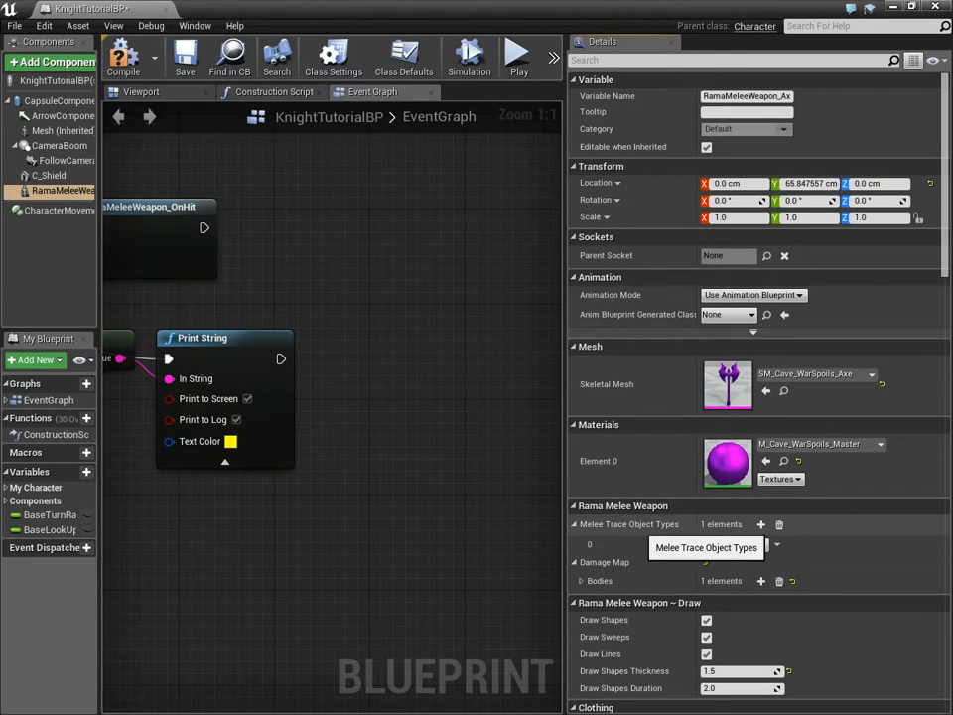
pyautogui.click(731, 544)
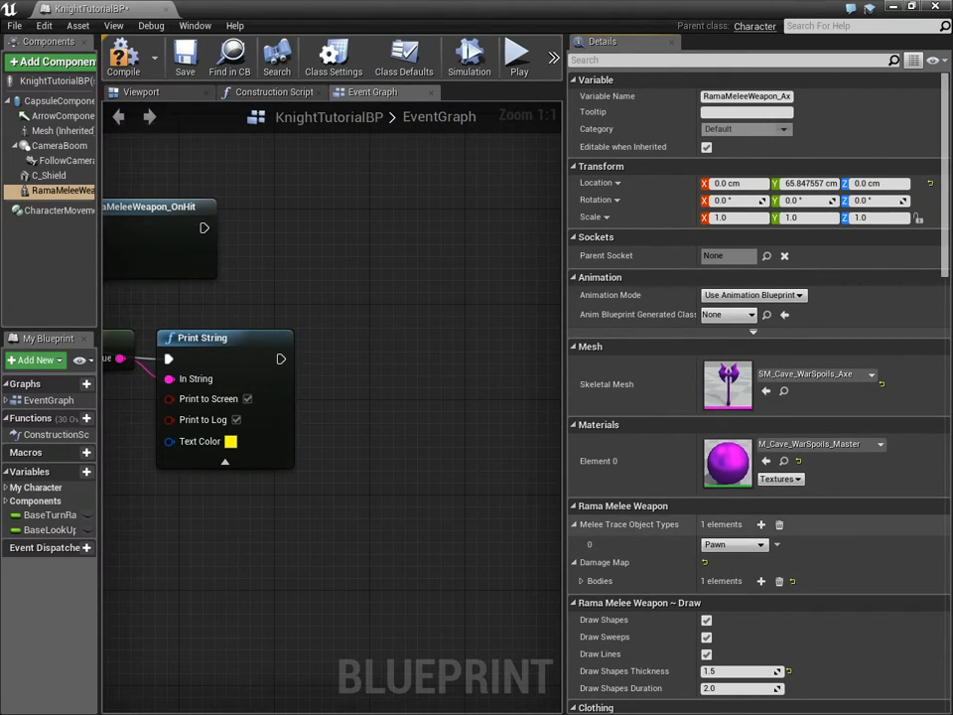
pyautogui.click(143, 92)
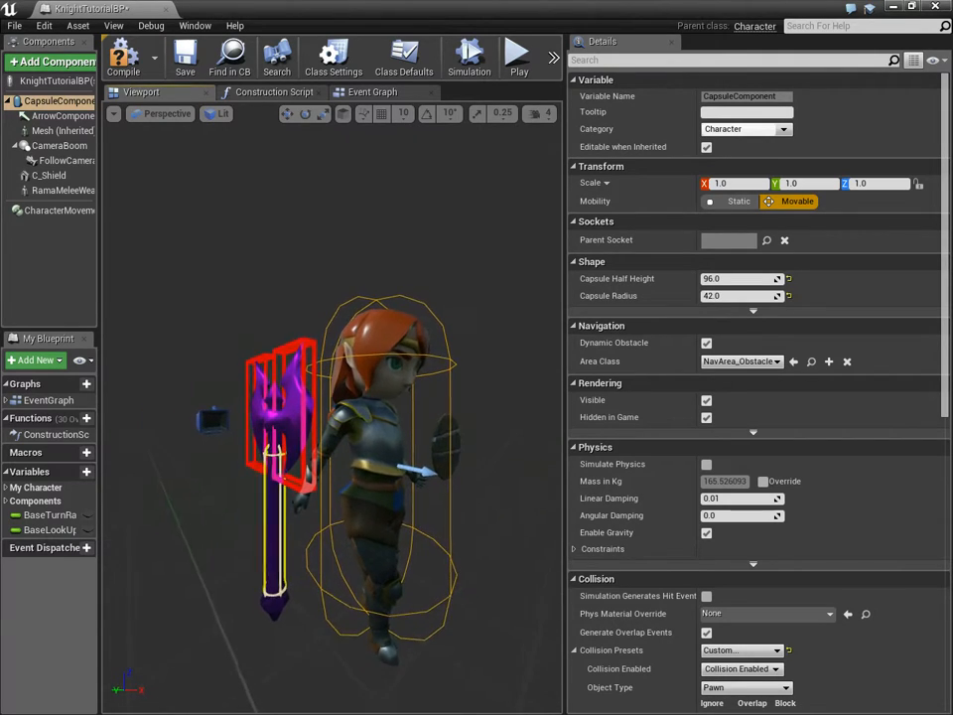
# Step: Review the melee weapon and knight Mesh components' Collision settings
pyautogui.click(62, 191)
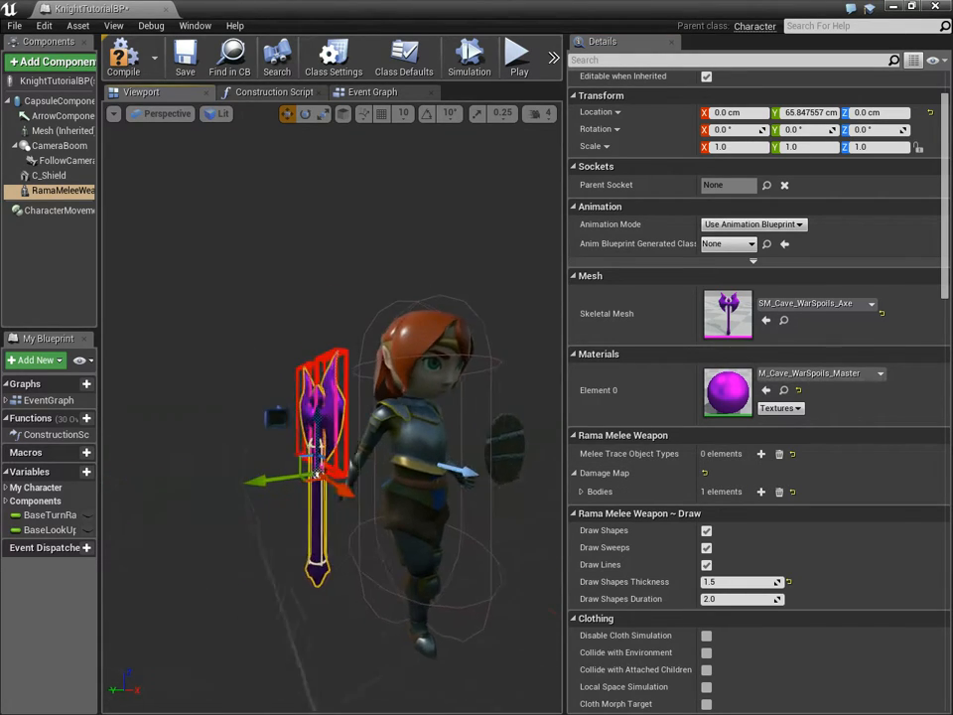
pyautogui.click(52, 131)
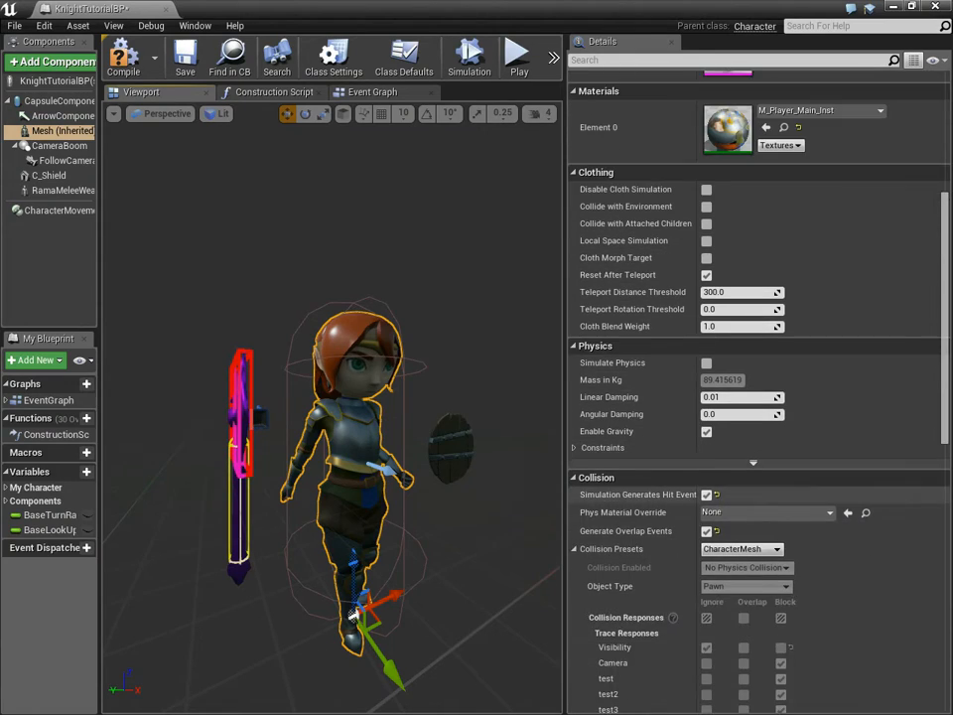
pyautogui.scroll(-3)
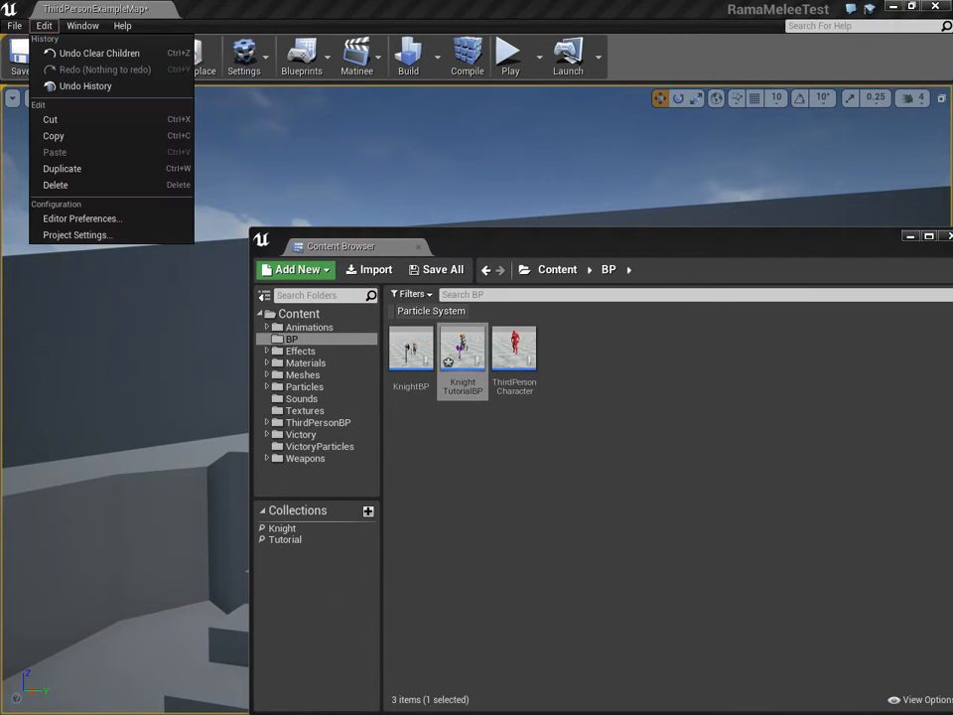
# Step: Go to Project Settings > Collision and select the RamaMeleeObj object channel
pyautogui.click(76, 235)
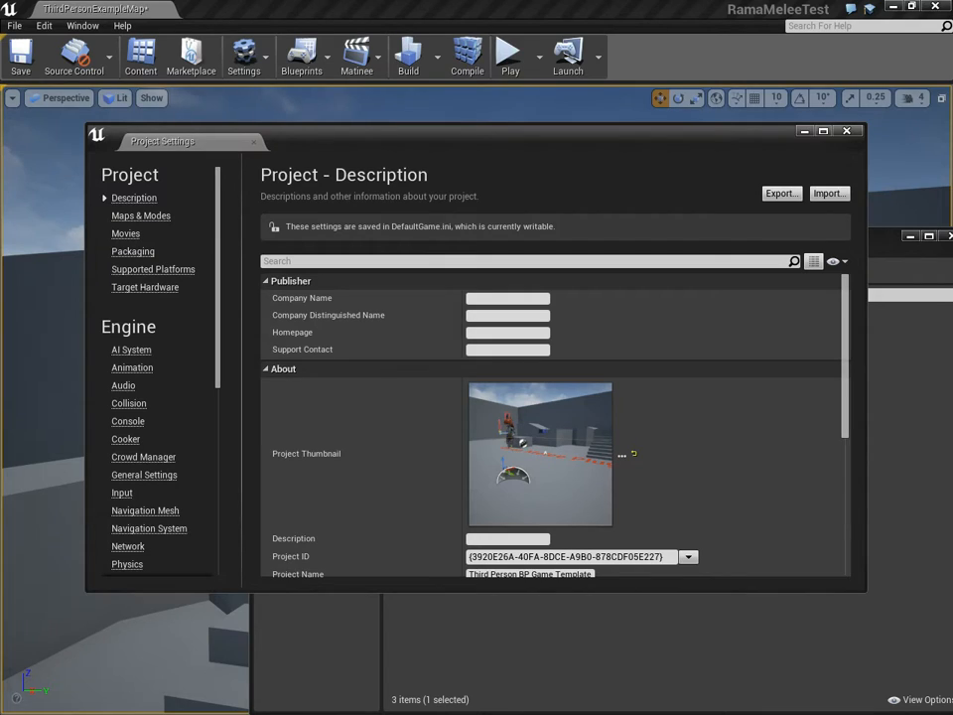
pyautogui.click(127, 404)
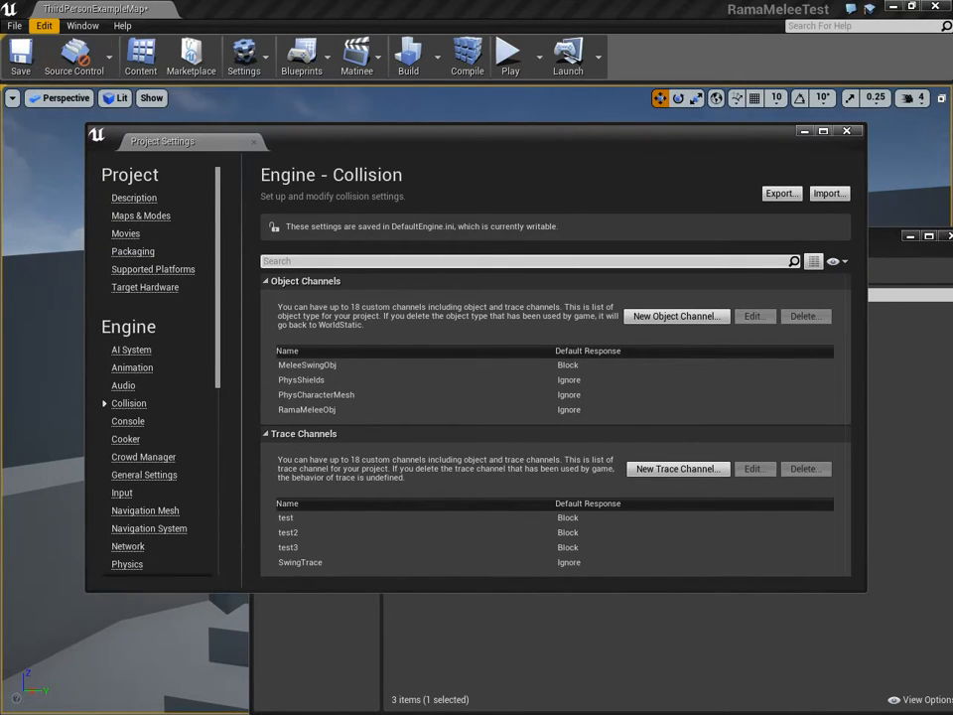
pyautogui.click(39, 36)
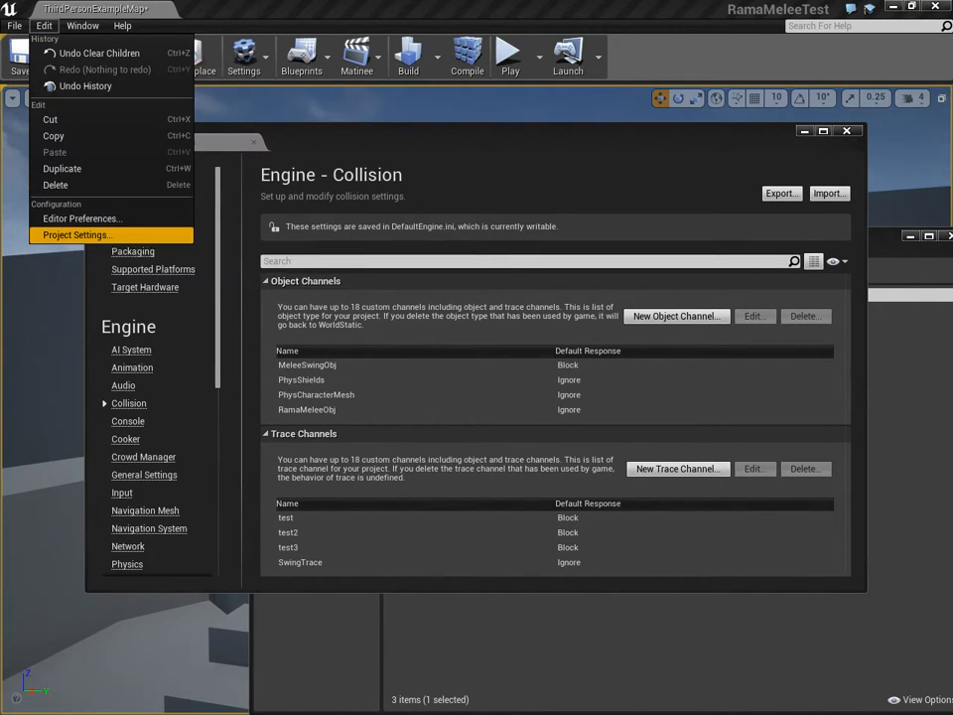
pyautogui.click(75, 234)
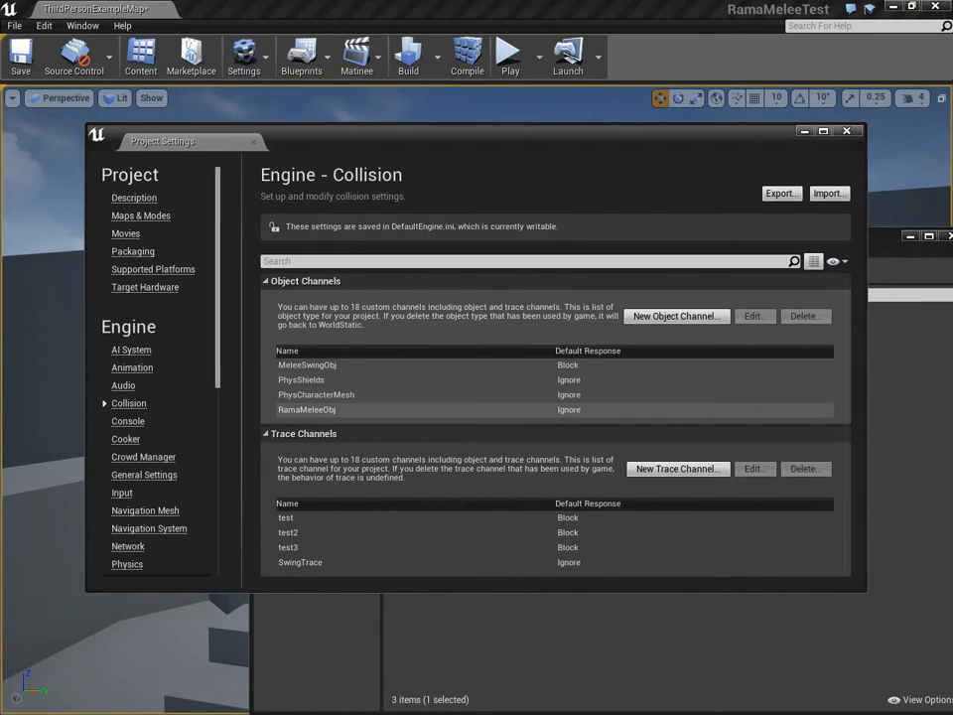
pyautogui.click(306, 409)
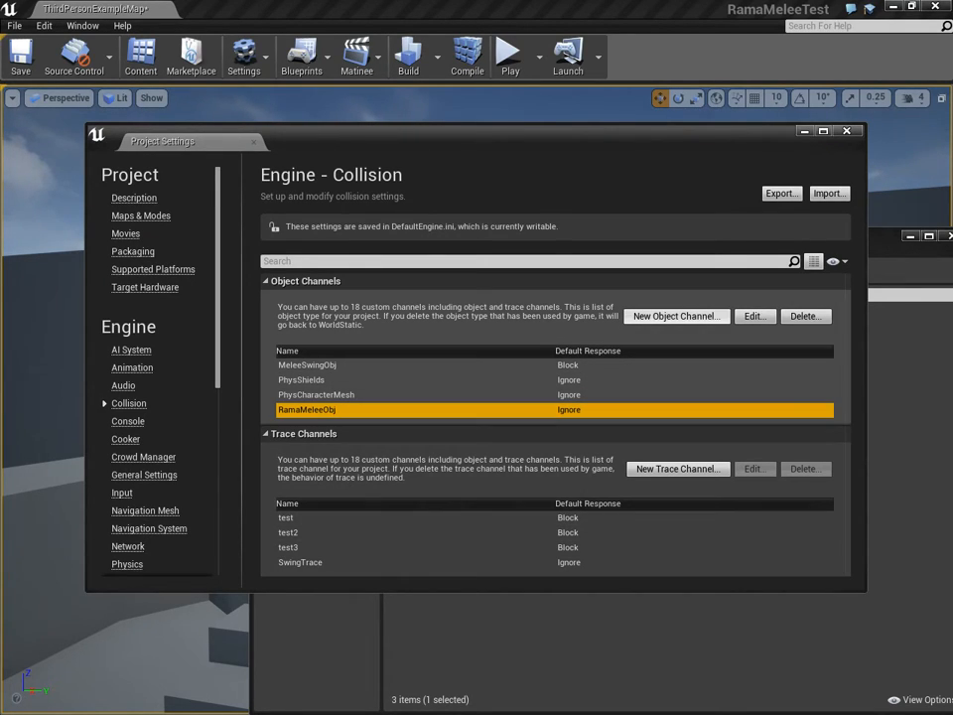
# Step: Create object channel MeleeCharacterMesh with Default Response Ignore and accept it
pyautogui.click(675, 316)
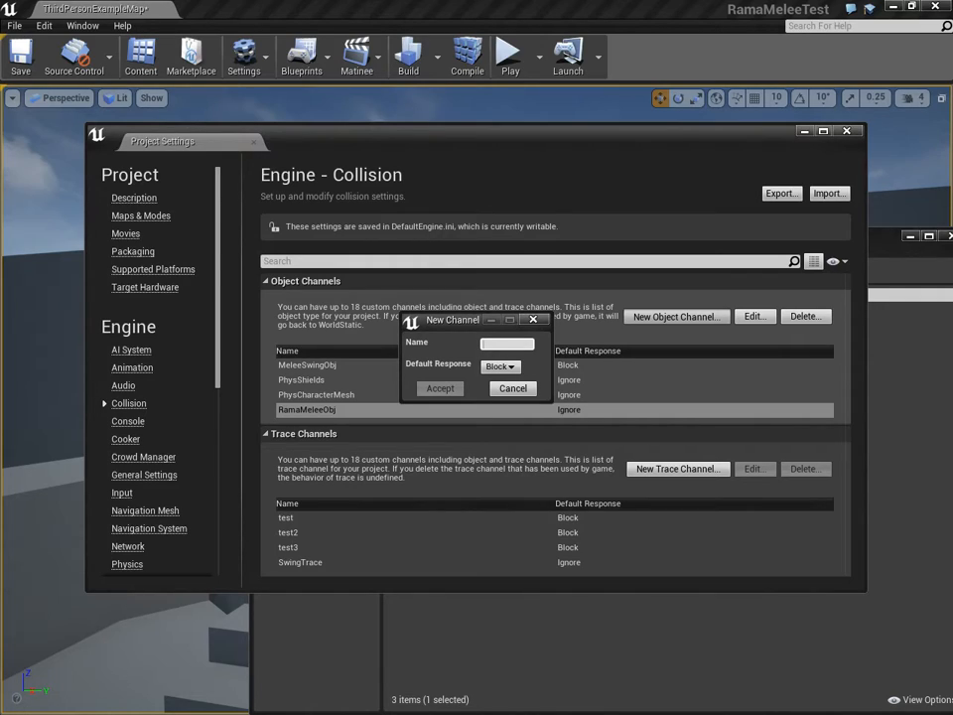
pyautogui.write('MeleeChan')
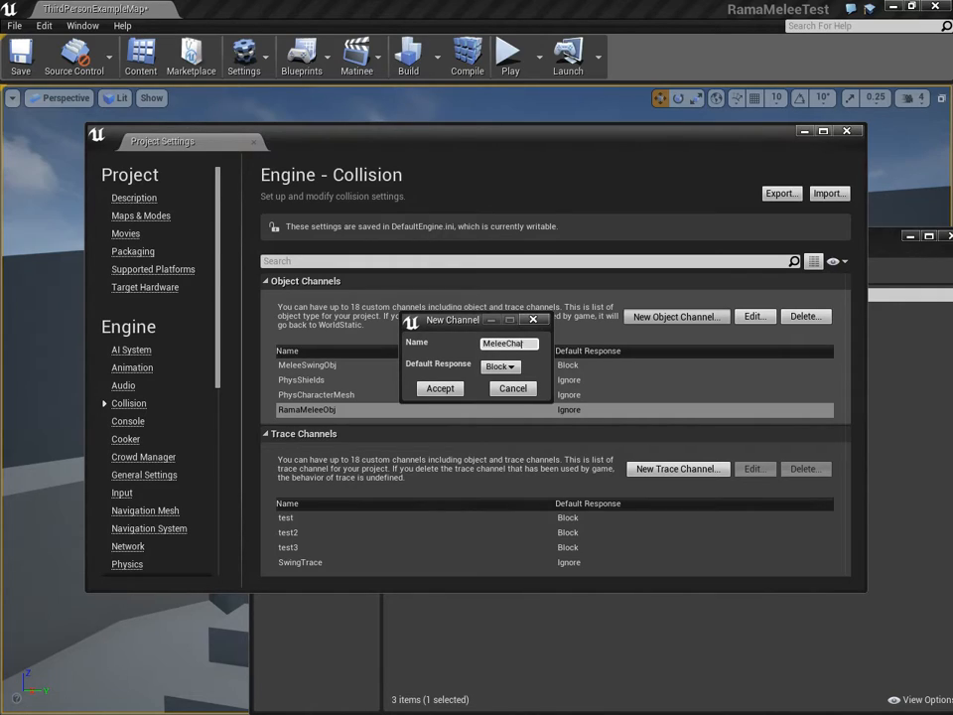
pyautogui.write('CharacterMesh')
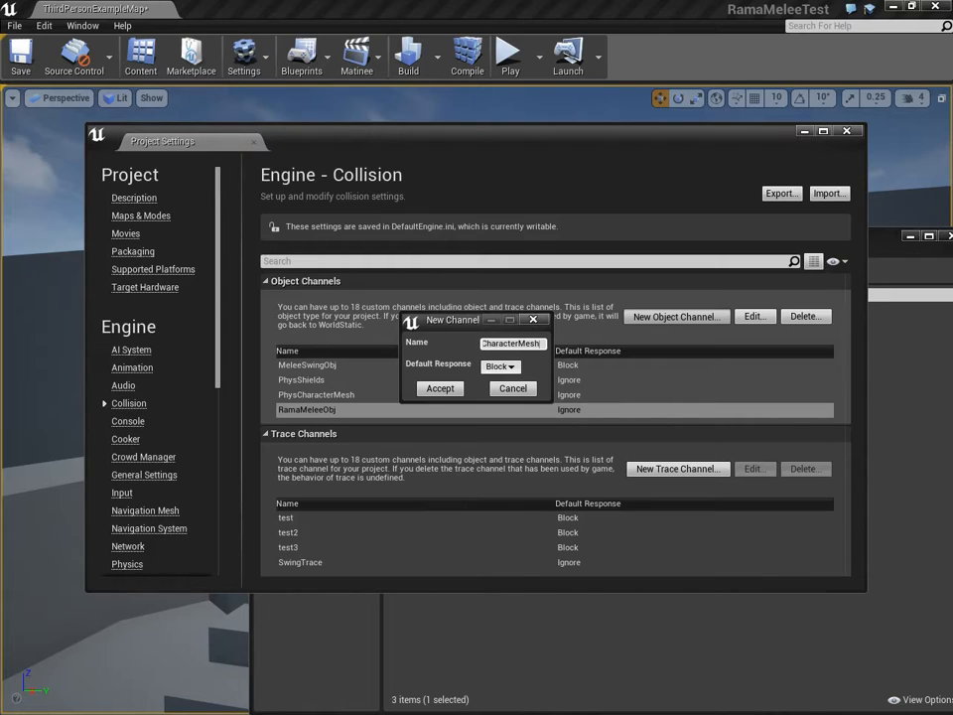
pyautogui.click(498, 365)
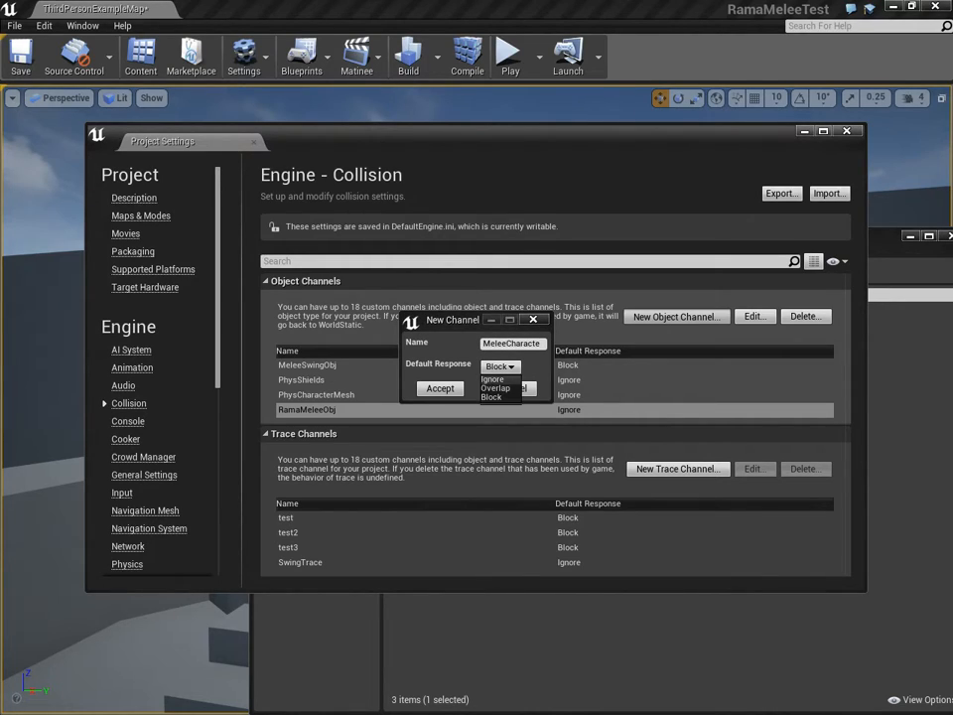
pyautogui.click(491, 378)
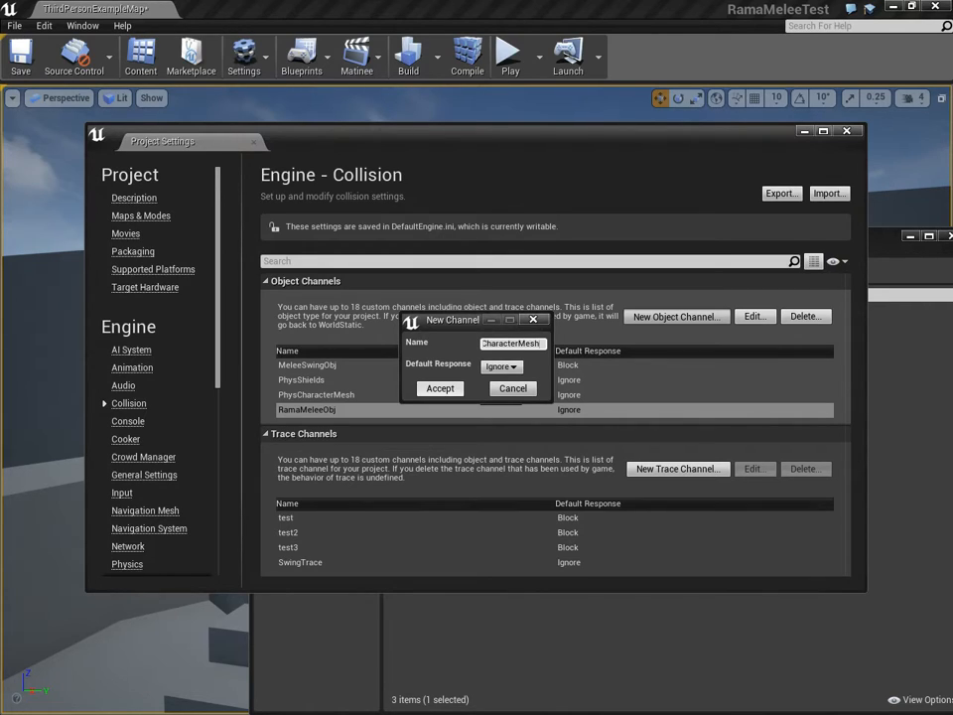
pyautogui.click(437, 387)
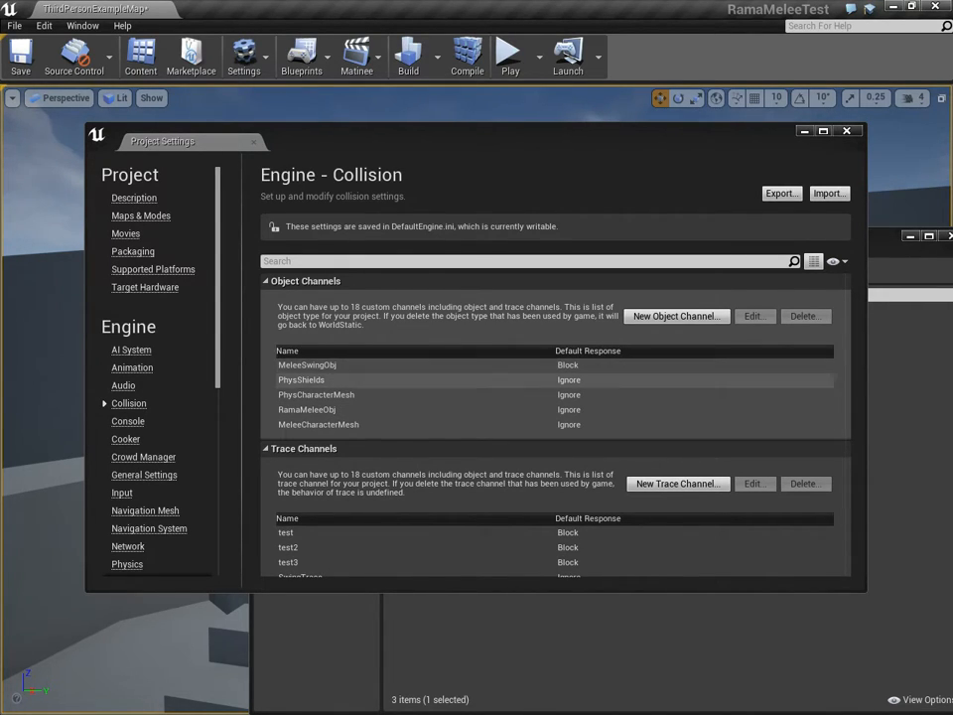
pyautogui.moveTo(255, 141)
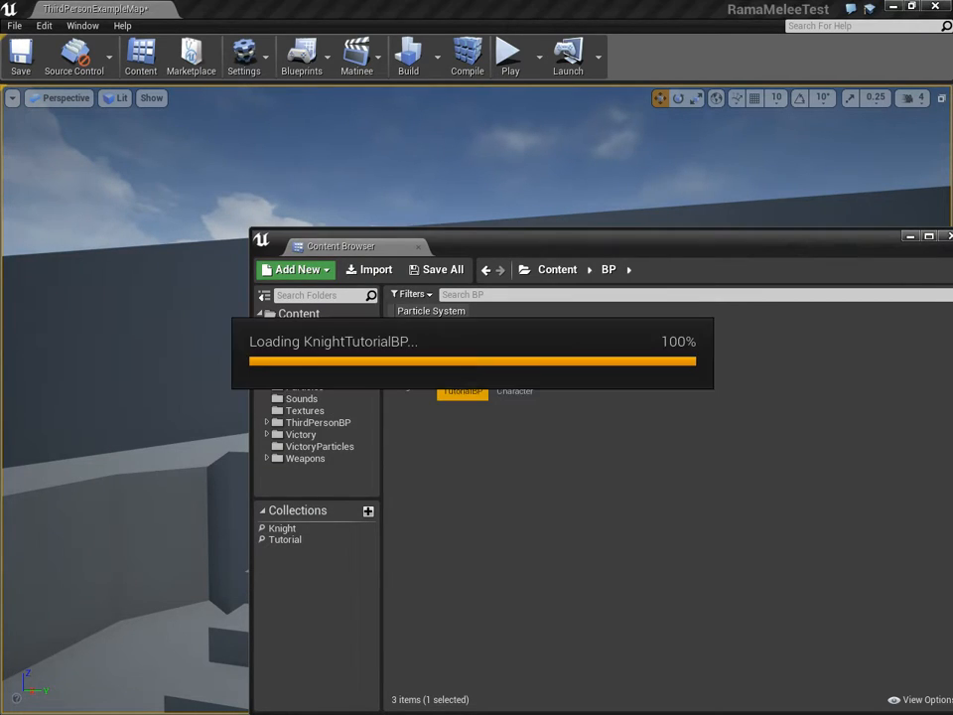
# Step: In KnightTutorialBP, set the Mesh collision preset to Custom with object type MeleeCharacterMesh
pyautogui.doubleClick(462, 391)
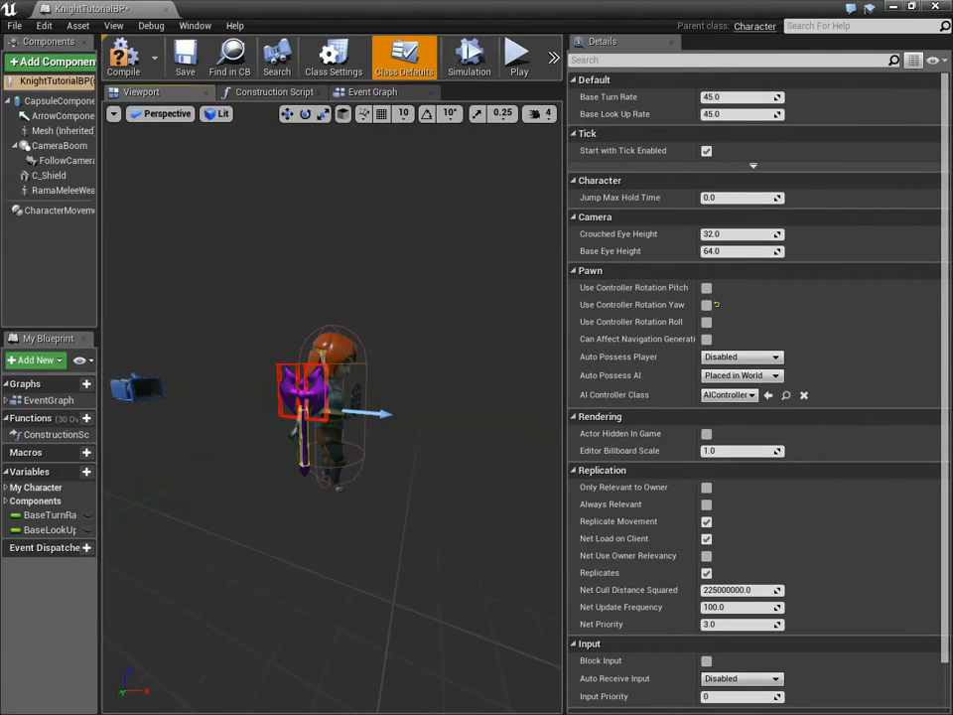
pyautogui.click(55, 129)
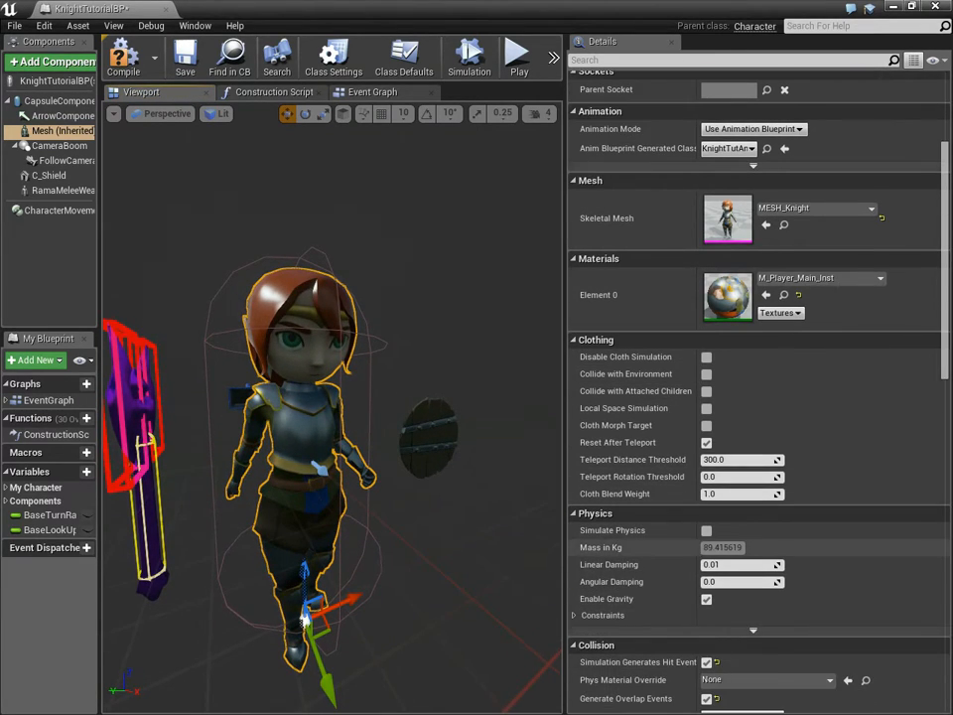
pyautogui.scroll(-3)
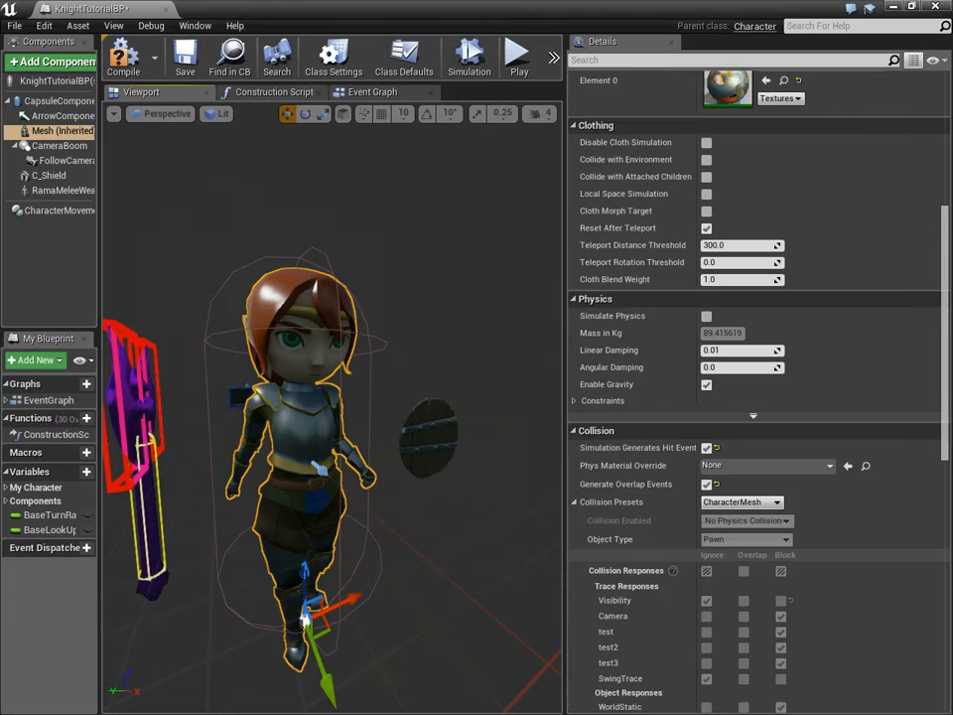
pyautogui.scroll(-3)
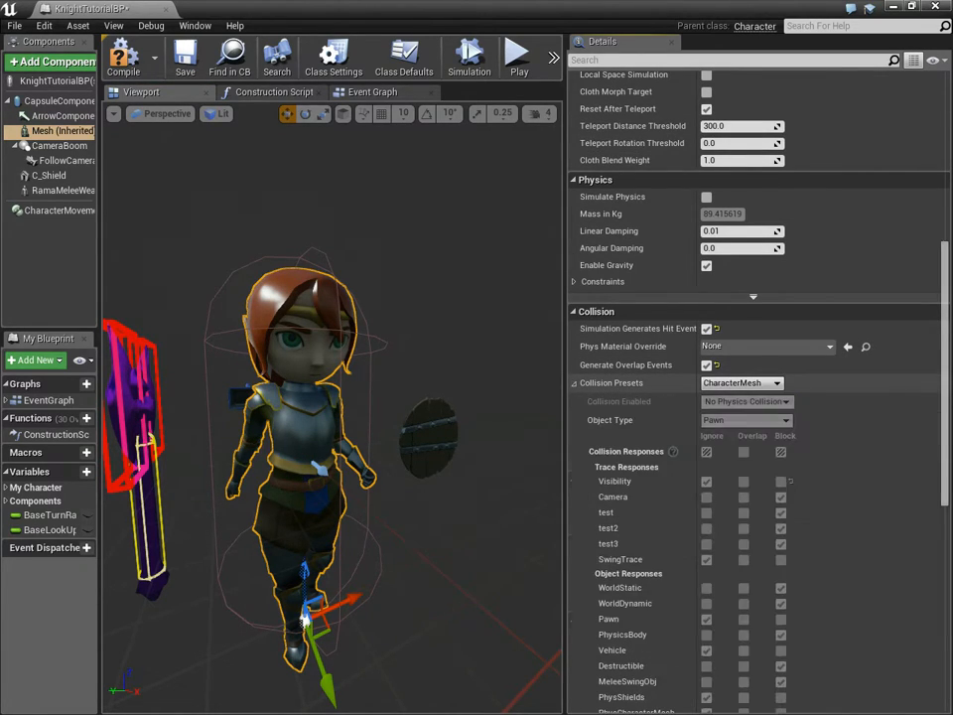
pyautogui.click(739, 381)
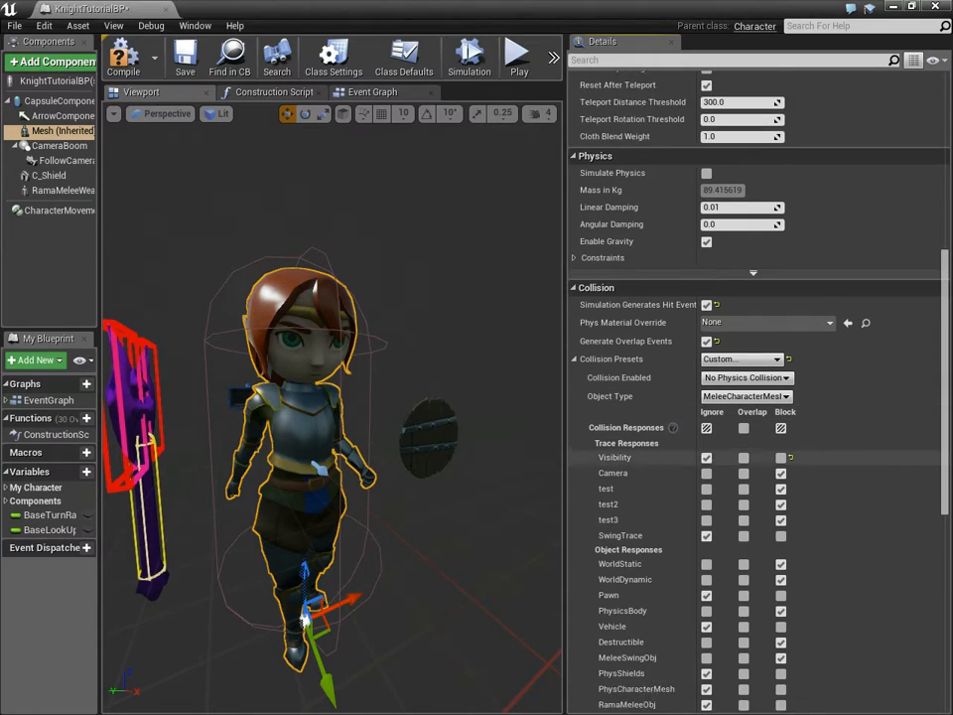
pyautogui.scroll(-3)
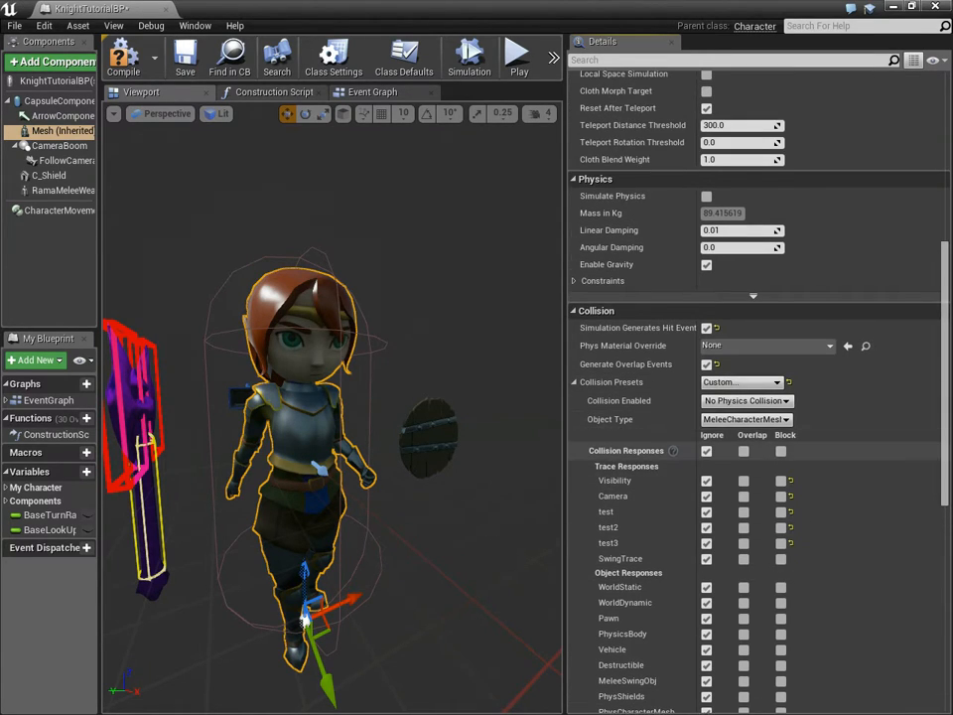
pyautogui.moveTo(739, 419)
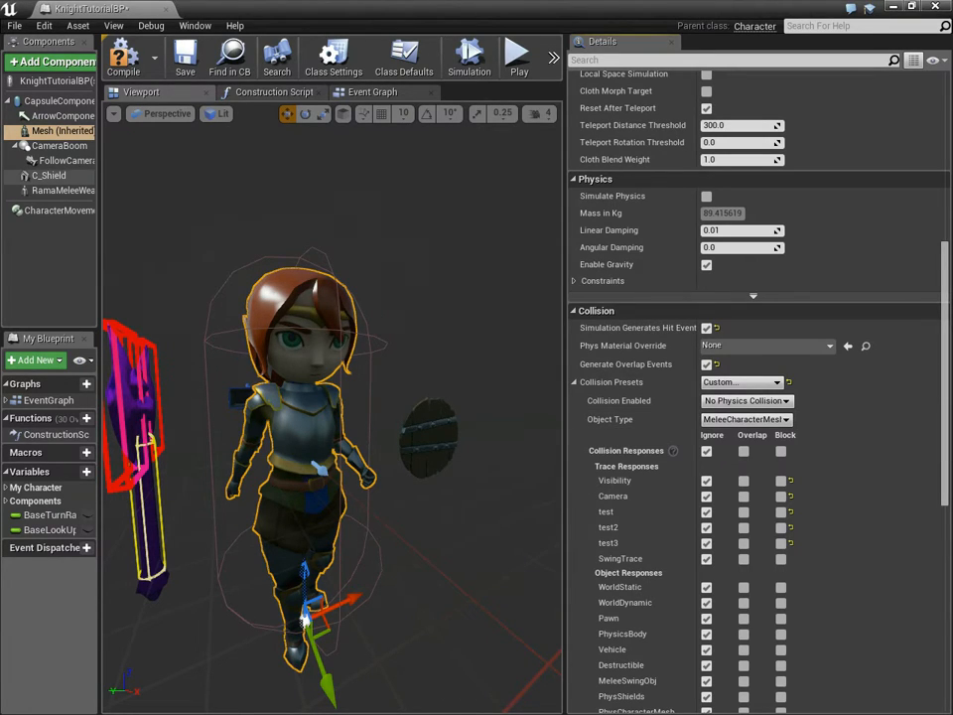
# Step: Set RamaMeleeWeapon's Melee Trace Object Types element 0 to MeleeCharacterMesh
pyautogui.click(49, 191)
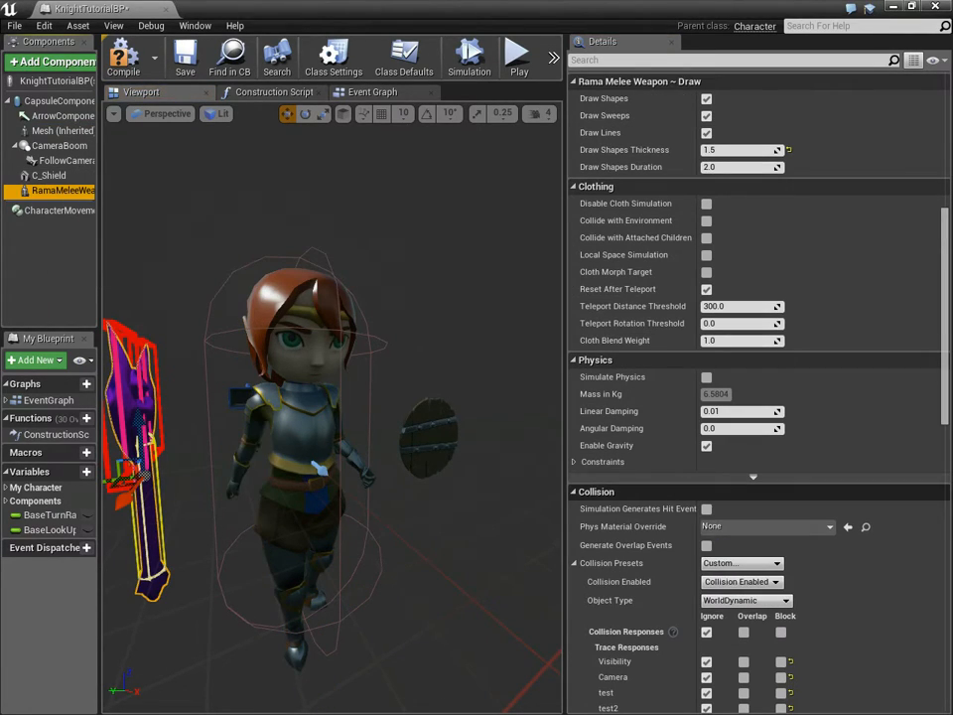
pyautogui.scroll(-3)
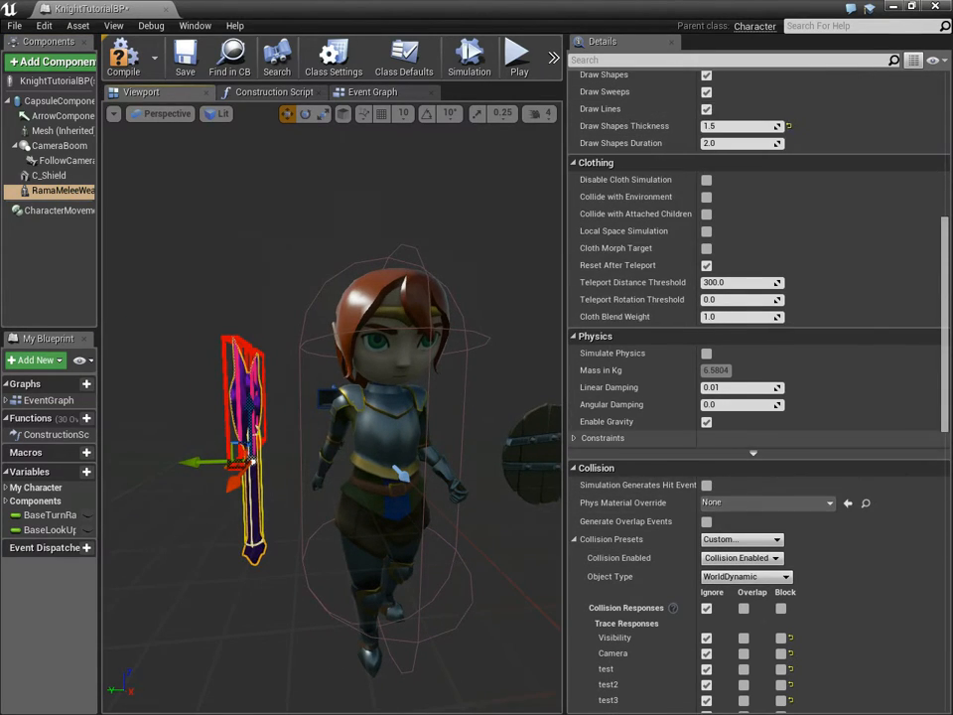
pyautogui.scroll(3)
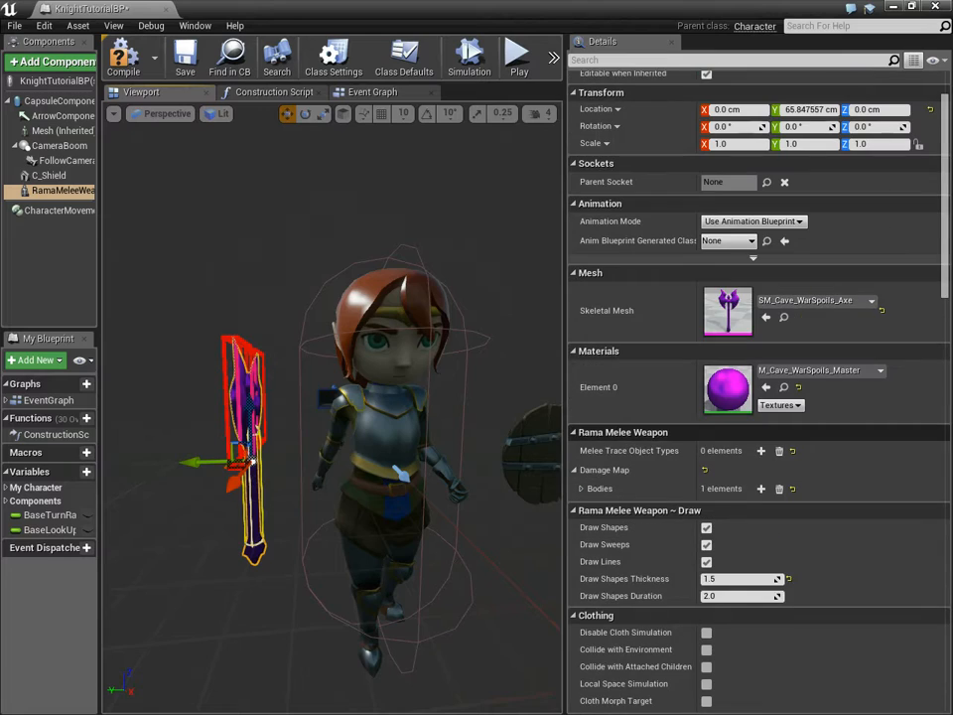
pyautogui.click(759, 449)
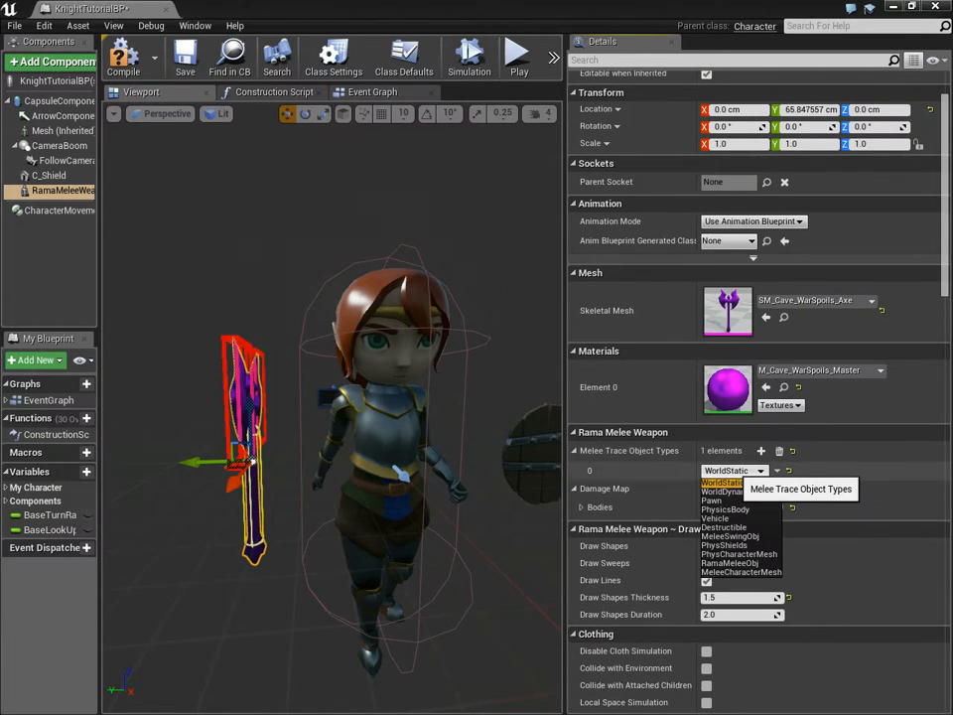
pyautogui.click(743, 572)
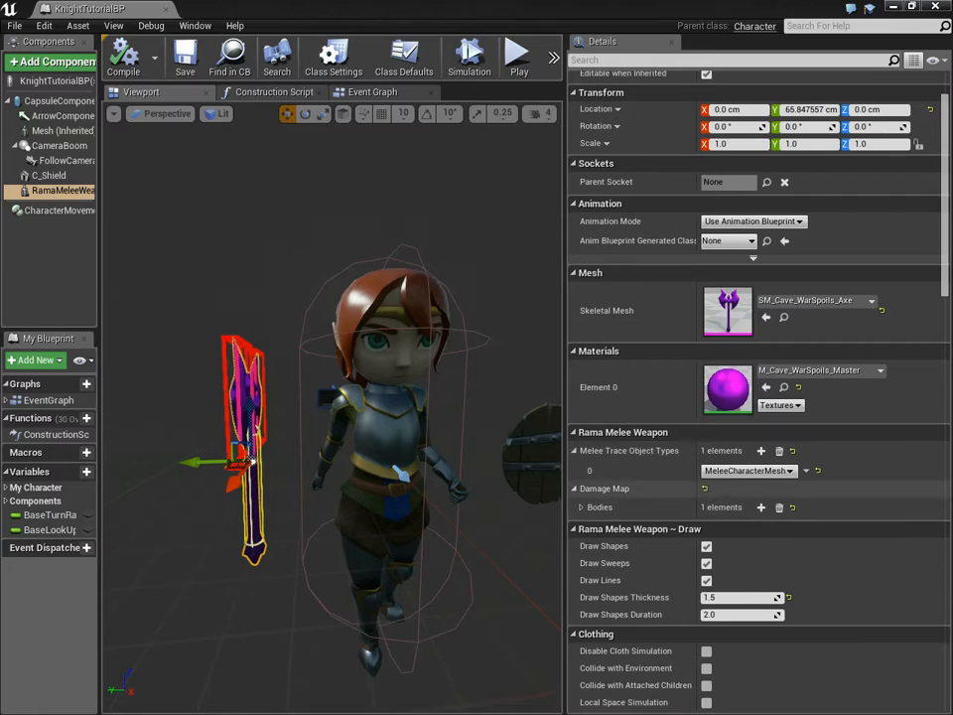
pyautogui.moveTo(747, 471)
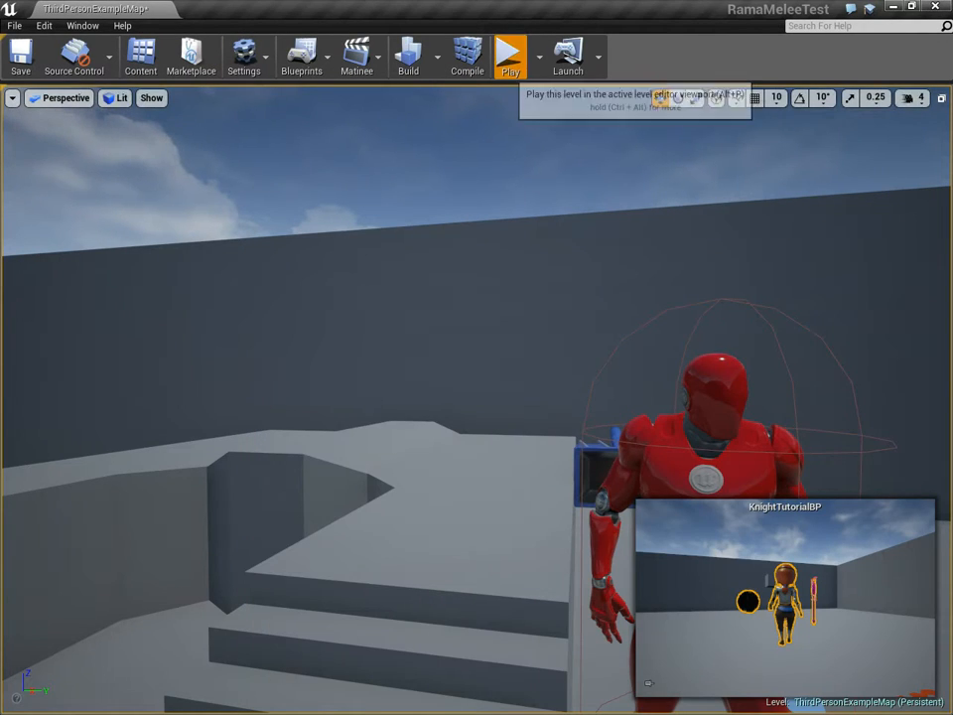
# Step: Open the ThirdPersonCharacter blueprint for editing
pyautogui.click(519, 57)
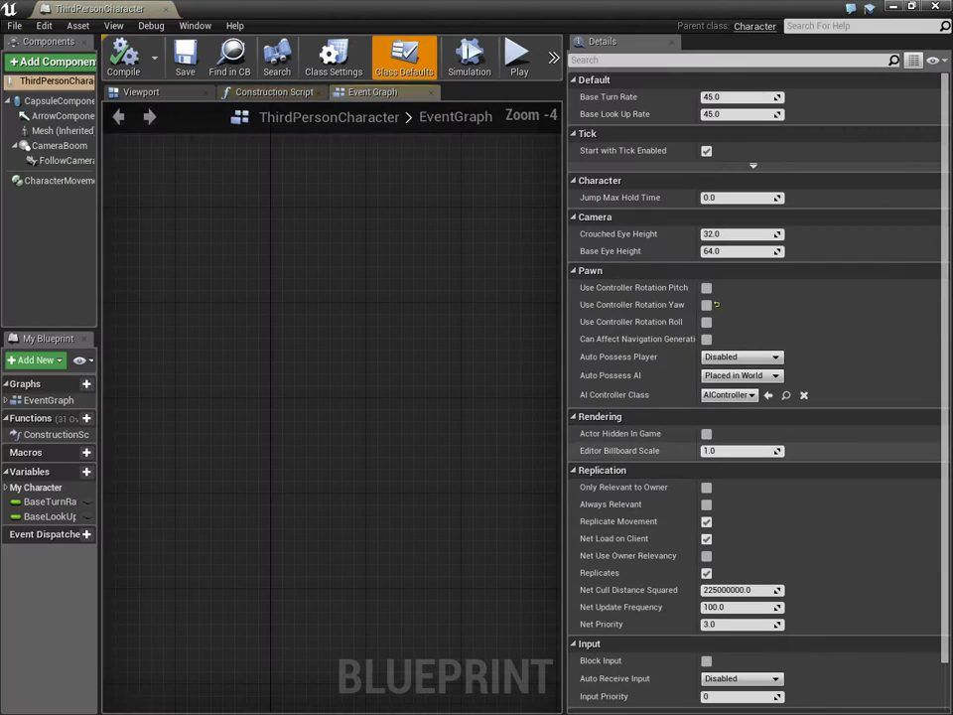
# Step: Set the ThirdPersonCharacter Mesh to Custom collision with object type MeleeCharacterMesh, then return to the level
pyautogui.click(147, 91)
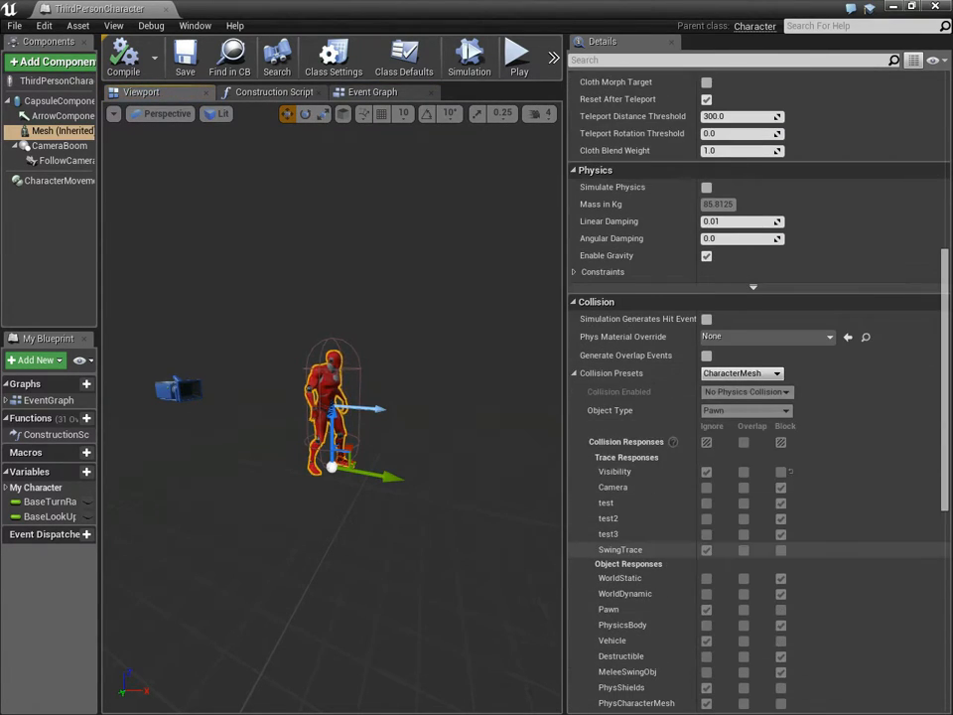
pyautogui.click(743, 373)
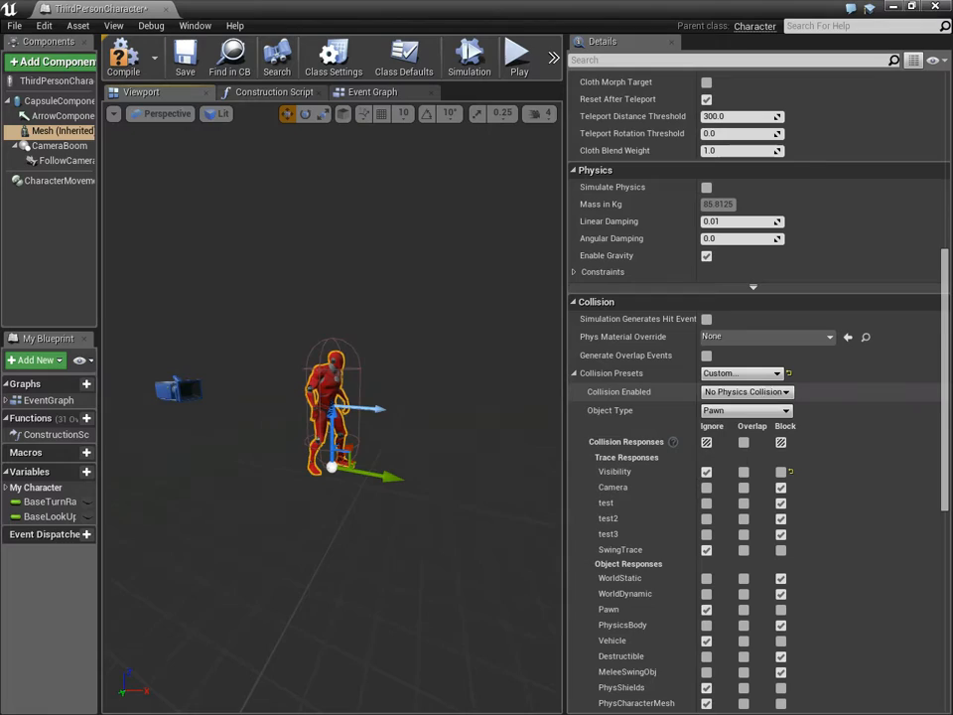
pyautogui.click(745, 409)
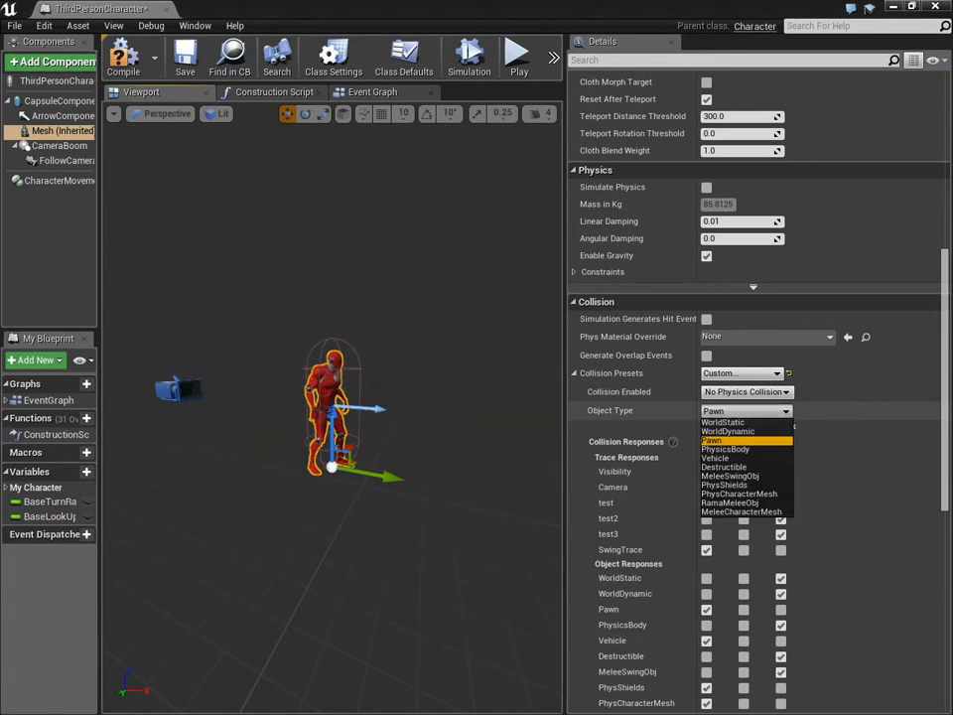
pyautogui.click(743, 513)
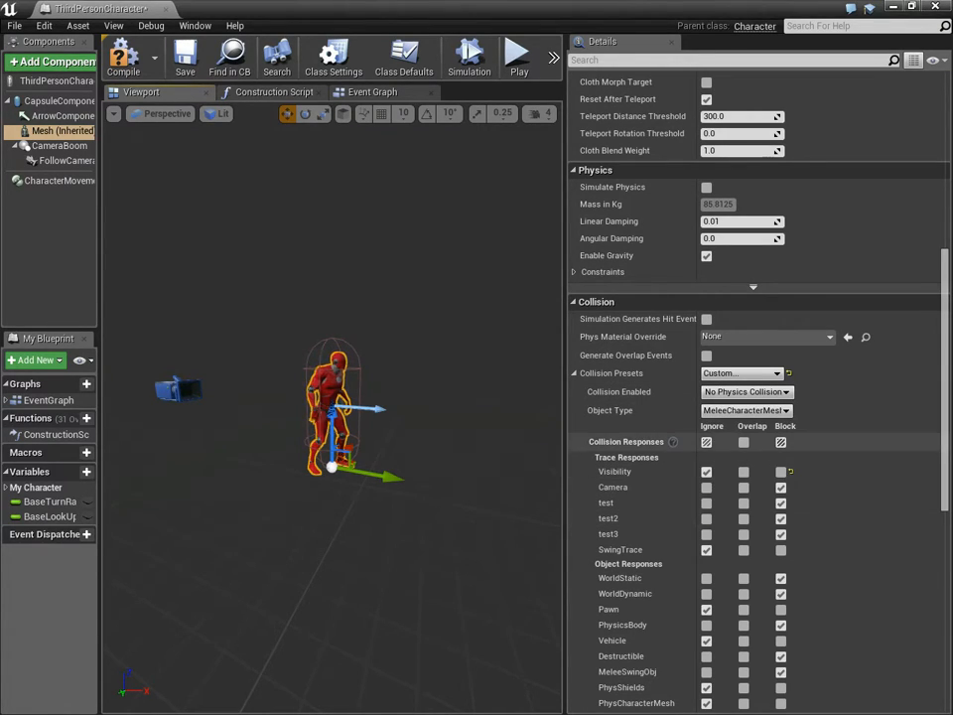
pyautogui.scroll(-3)
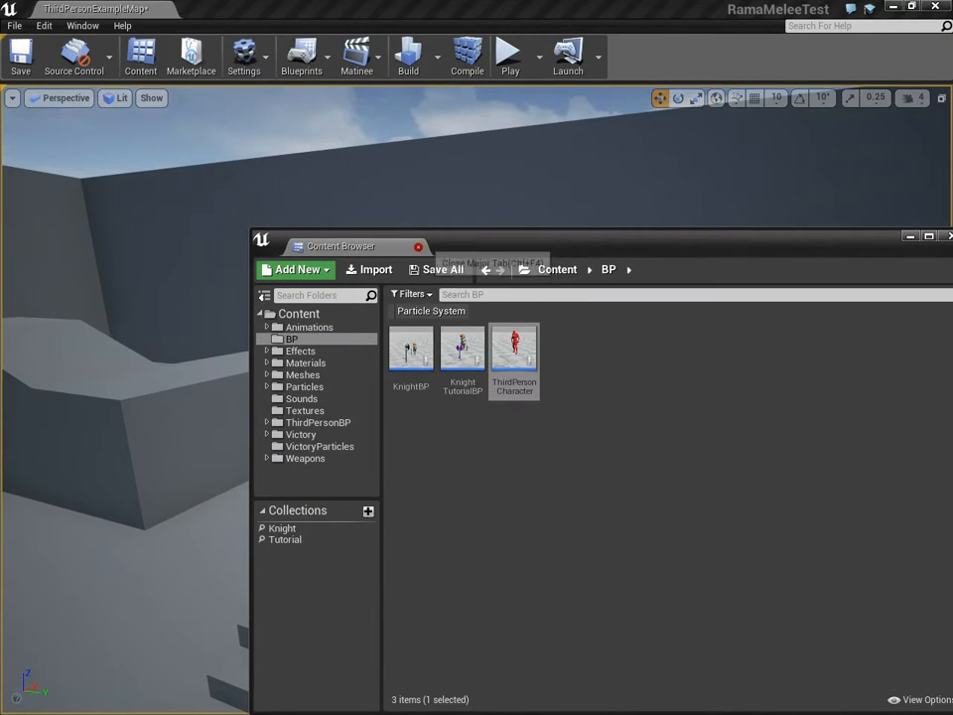
pyautogui.click(508, 56)
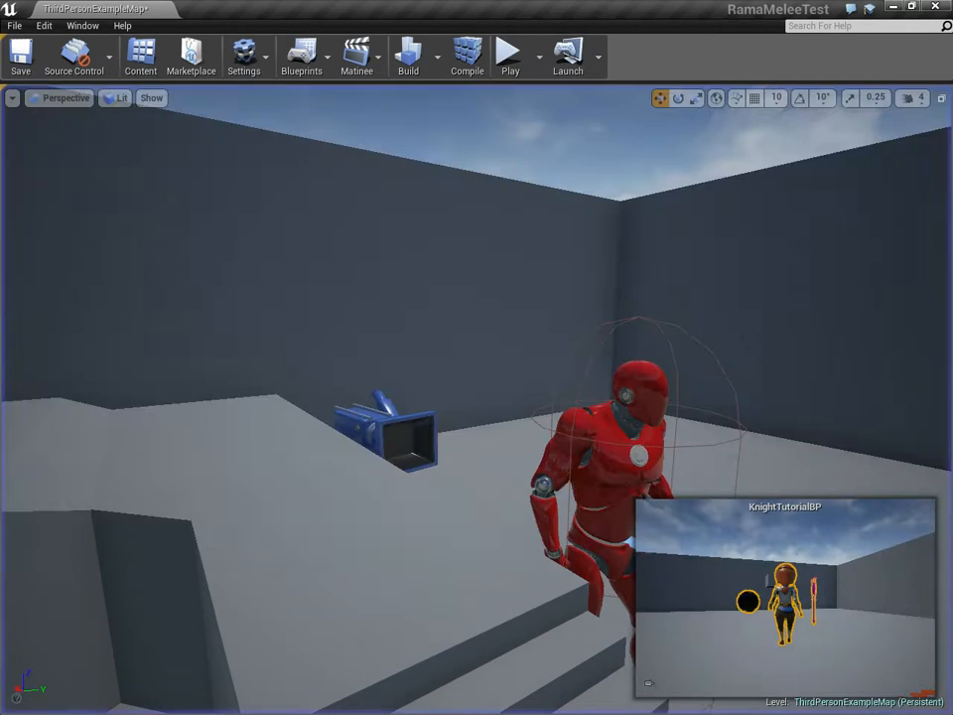
# Step: In KnightTutorialBP's WeaponHit graph, add a second Print String for the Hit Bone Name
pyautogui.click(139, 55)
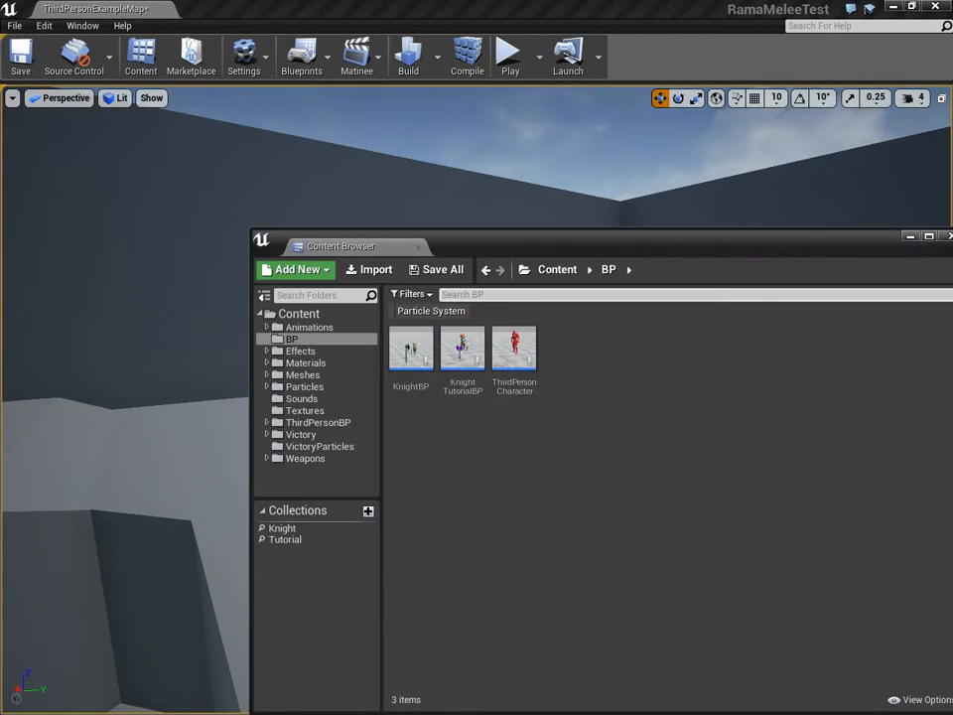
pyautogui.doubleClick(460, 348)
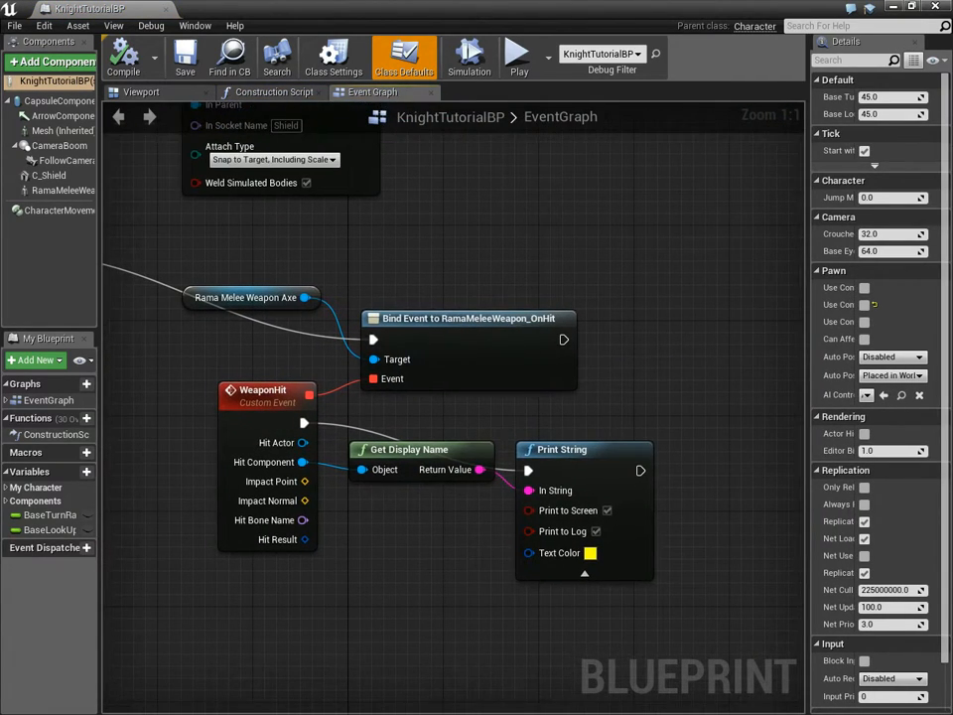
pyautogui.click(259, 286)
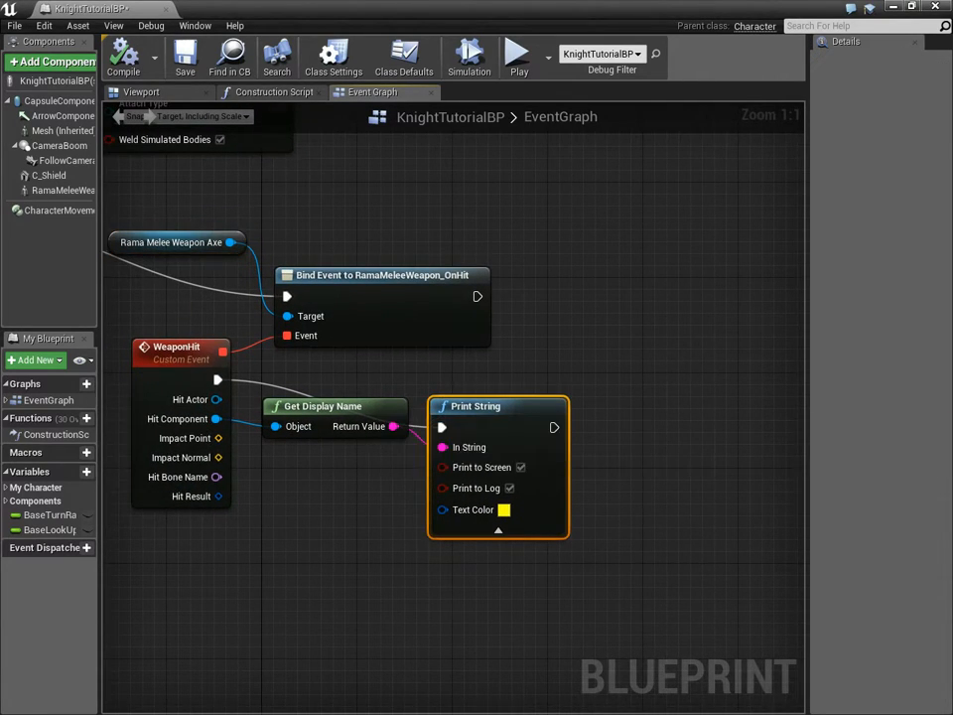
pyautogui.click(505, 508)
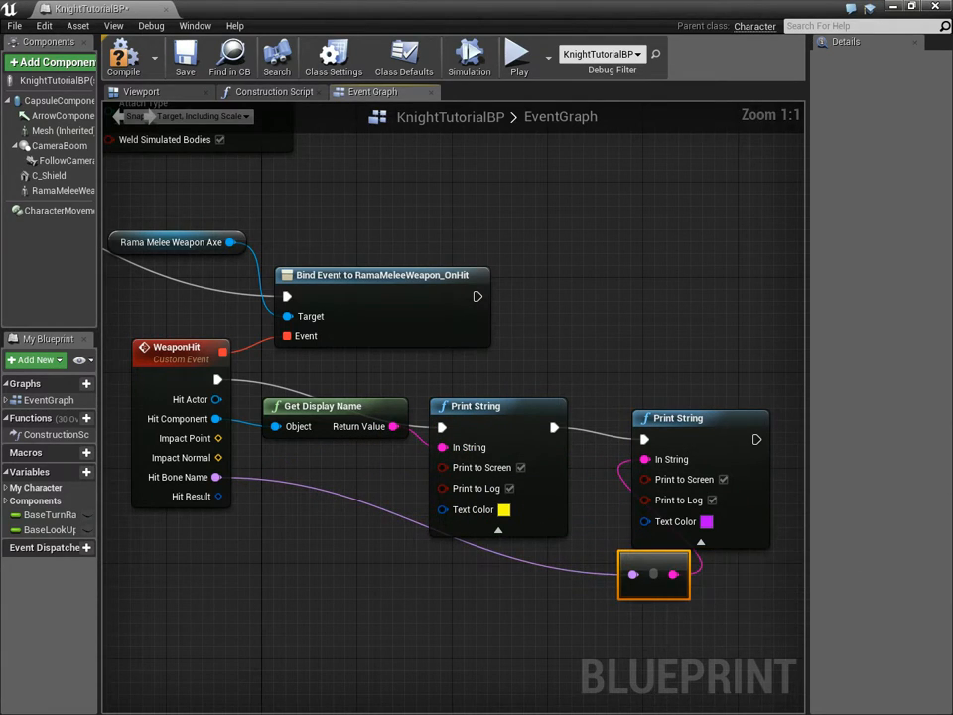
pyautogui.moveTo(158, 12)
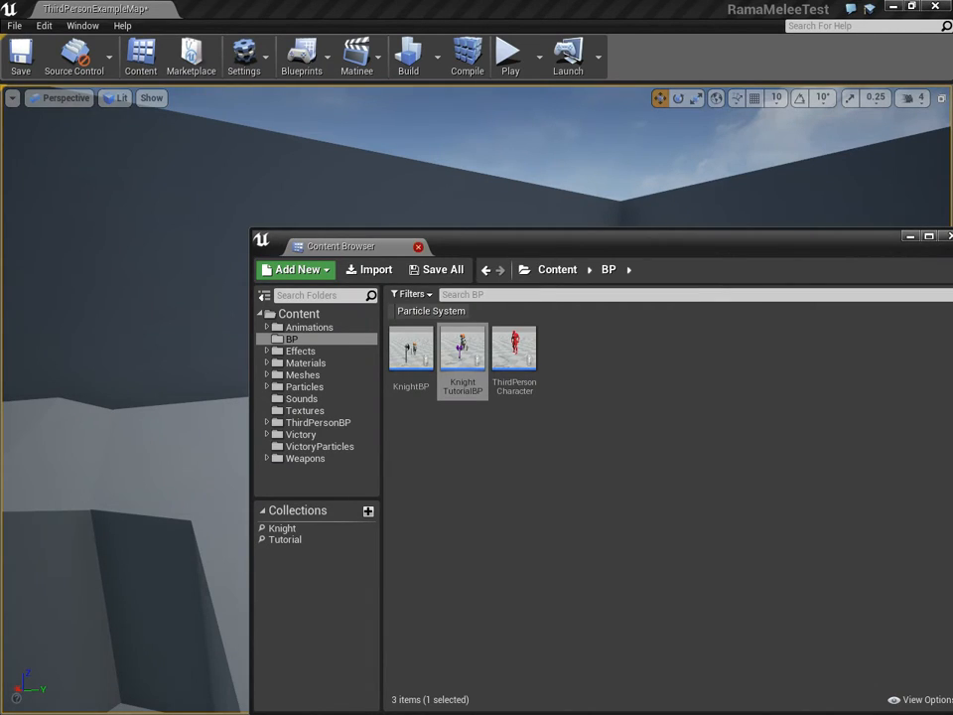
pyautogui.click(511, 52)
pyautogui.write('e')
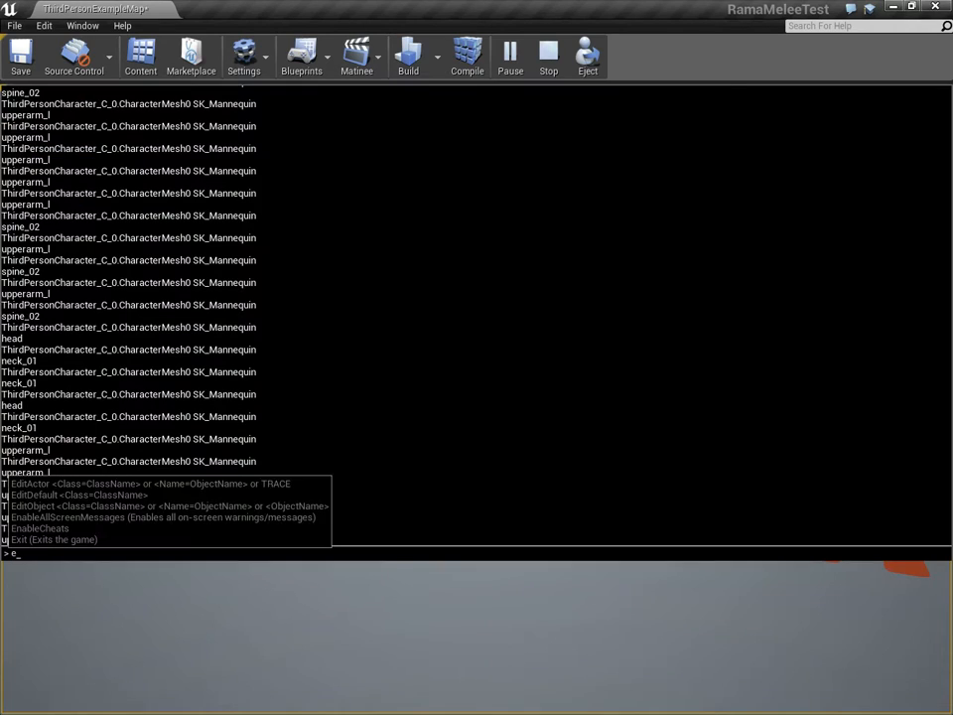
pyautogui.click(141, 56)
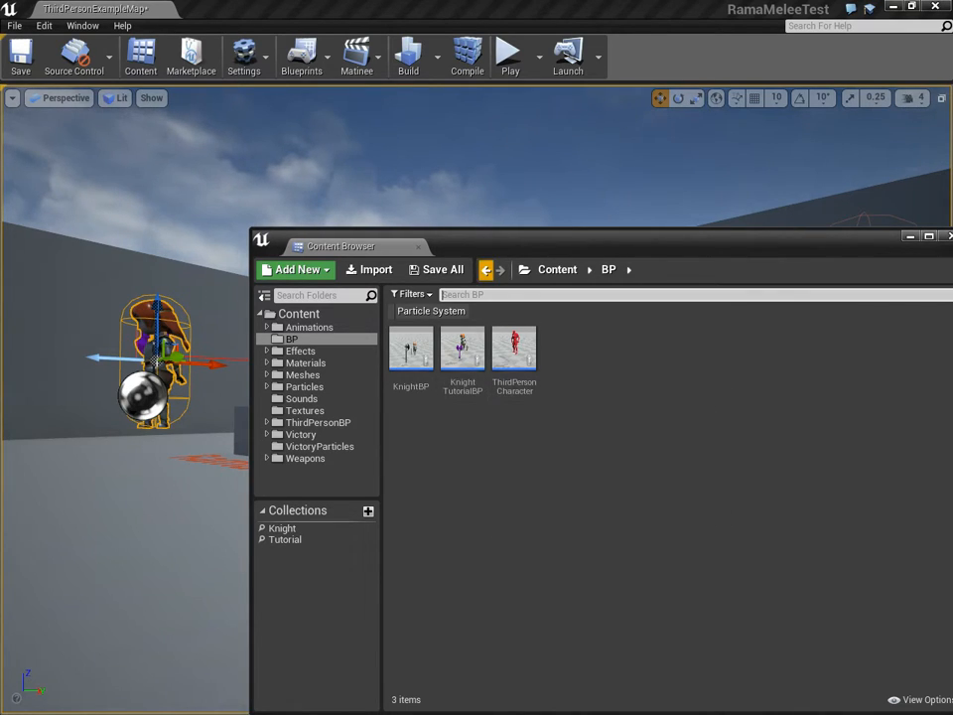
# Step: Close the floating Content Browser to reveal the whole level
pyautogui.doubleClick(463, 350)
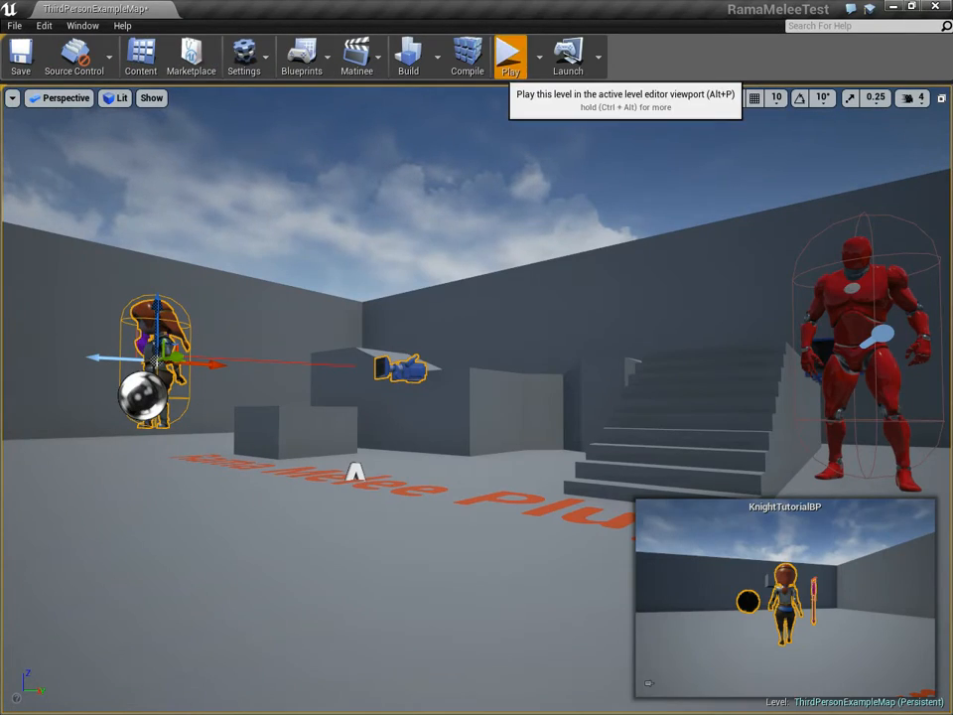
# Step: Switch back to the KnightTutorialBP editor showing the C_Shield component
pyautogui.click(514, 56)
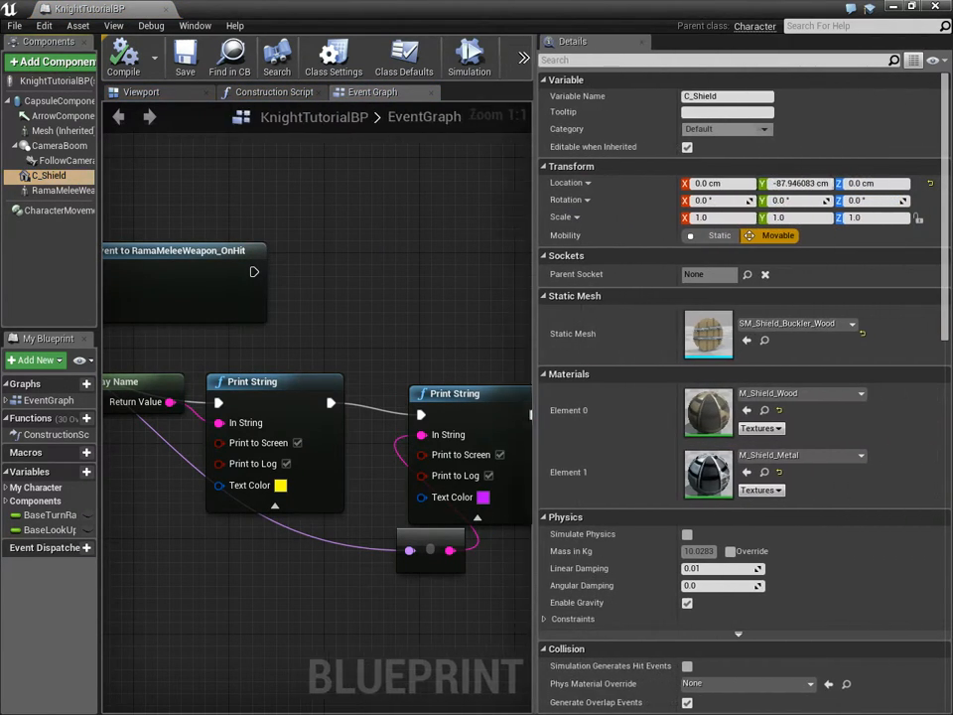
# Step: Give C_Shield custom collision with object type PhysShields and return to the level
pyautogui.scroll(-3)
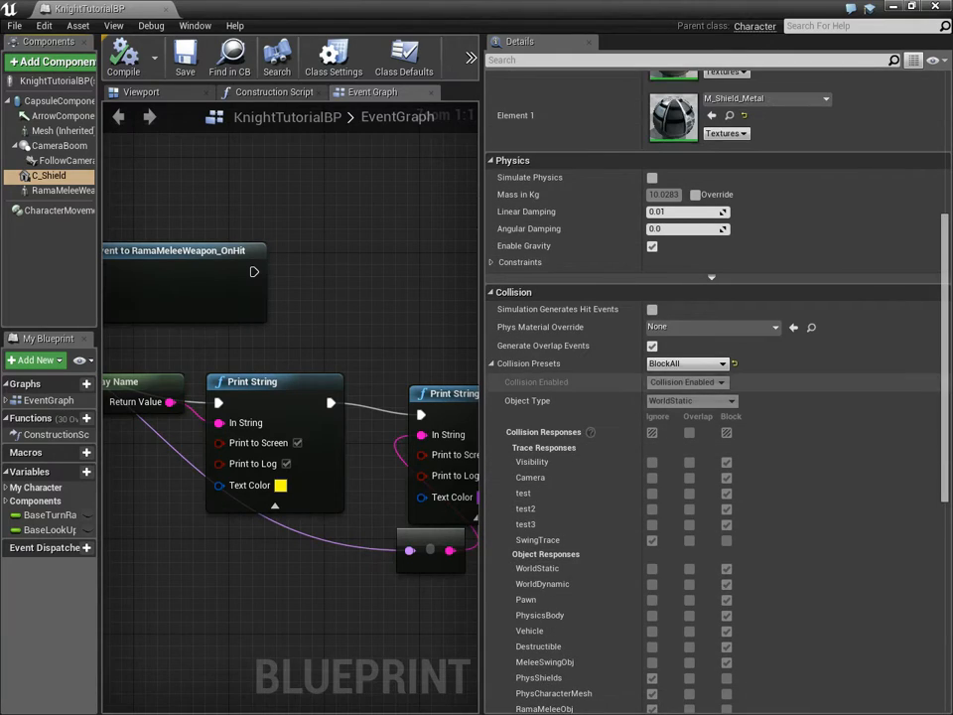
pyautogui.click(688, 363)
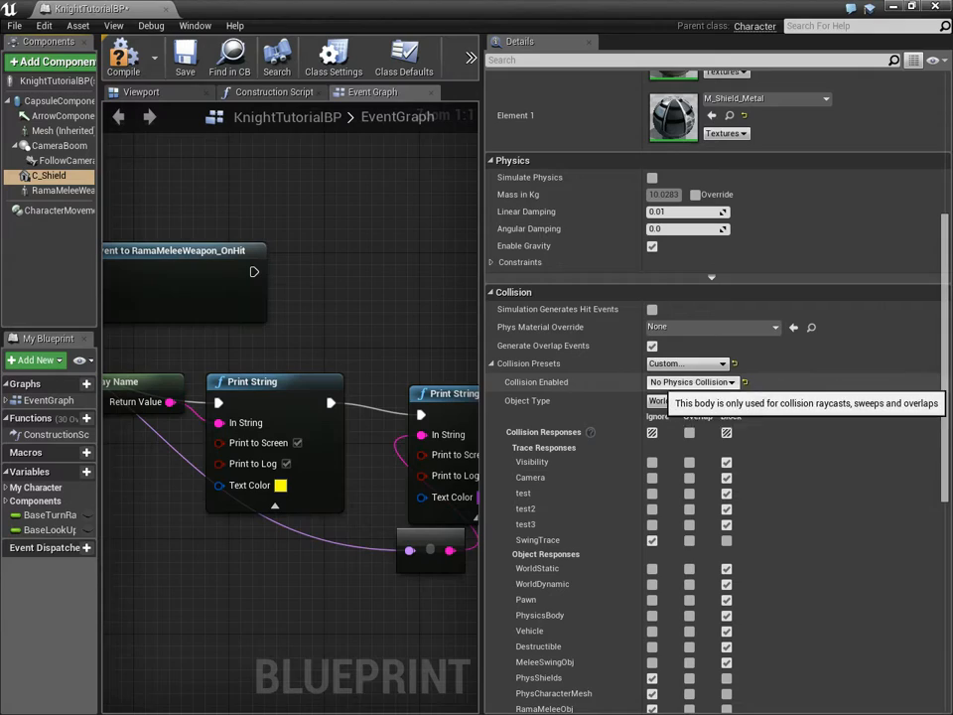
pyautogui.click(689, 402)
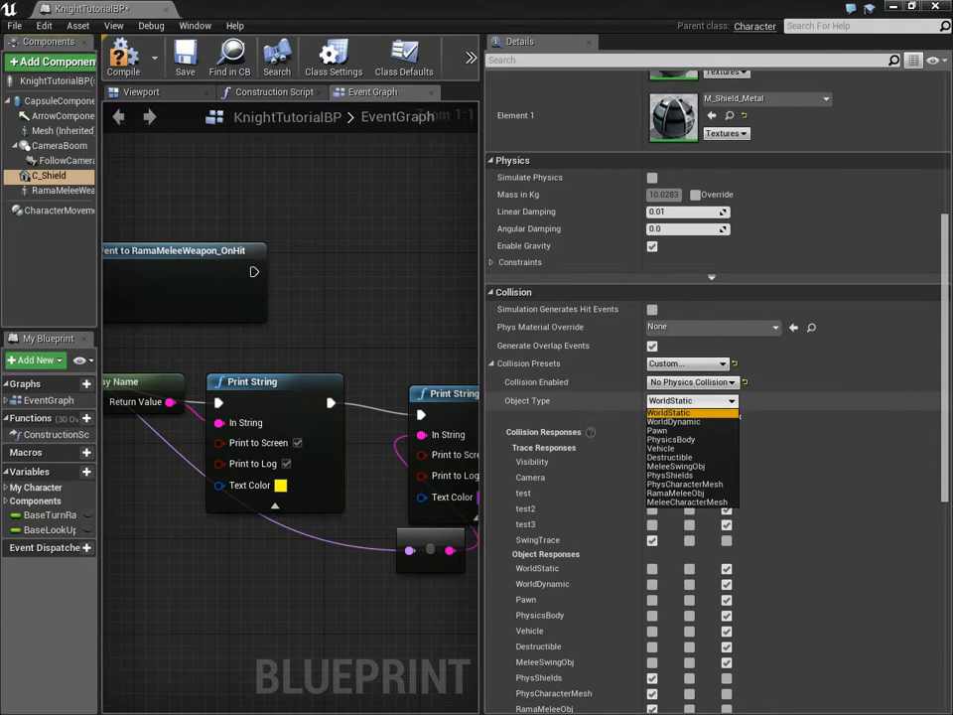
pyautogui.click(679, 475)
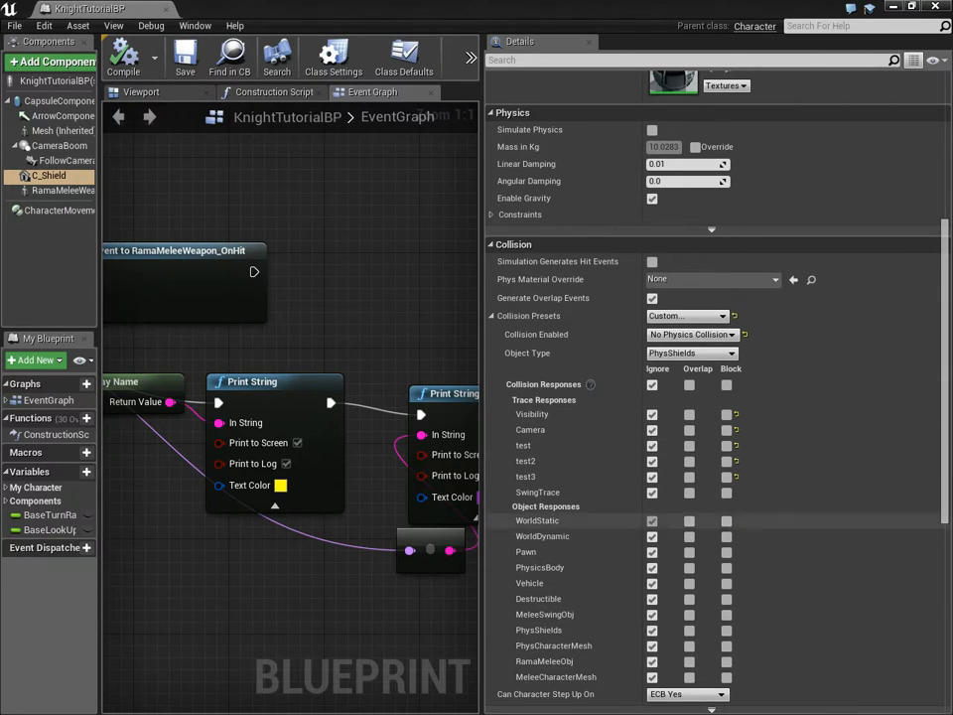
pyautogui.click(210, 56)
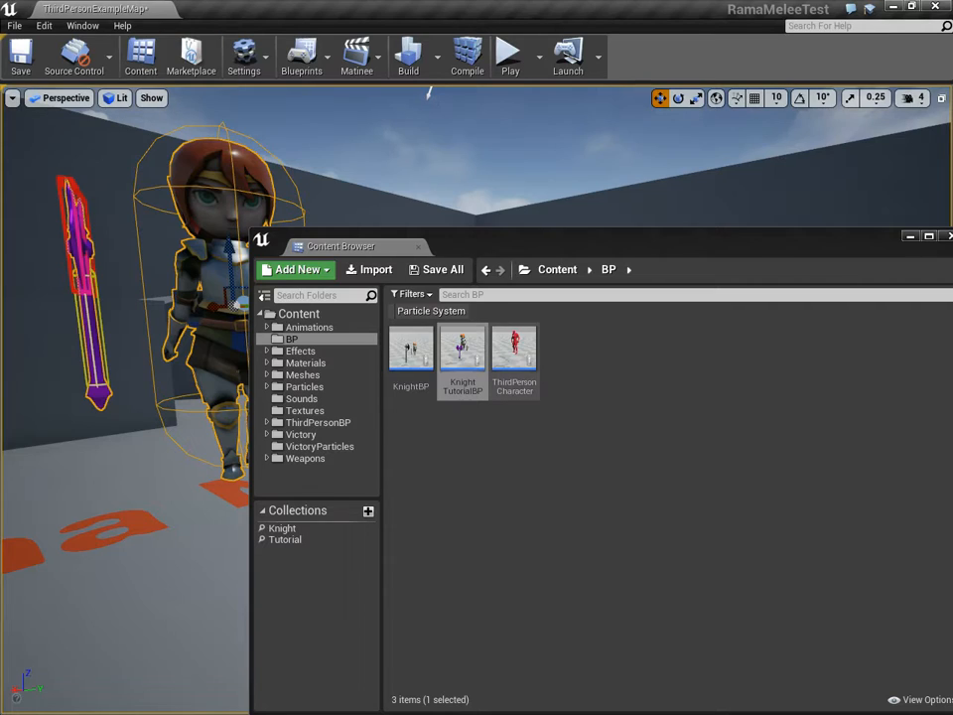
pyautogui.moveTo(461, 353)
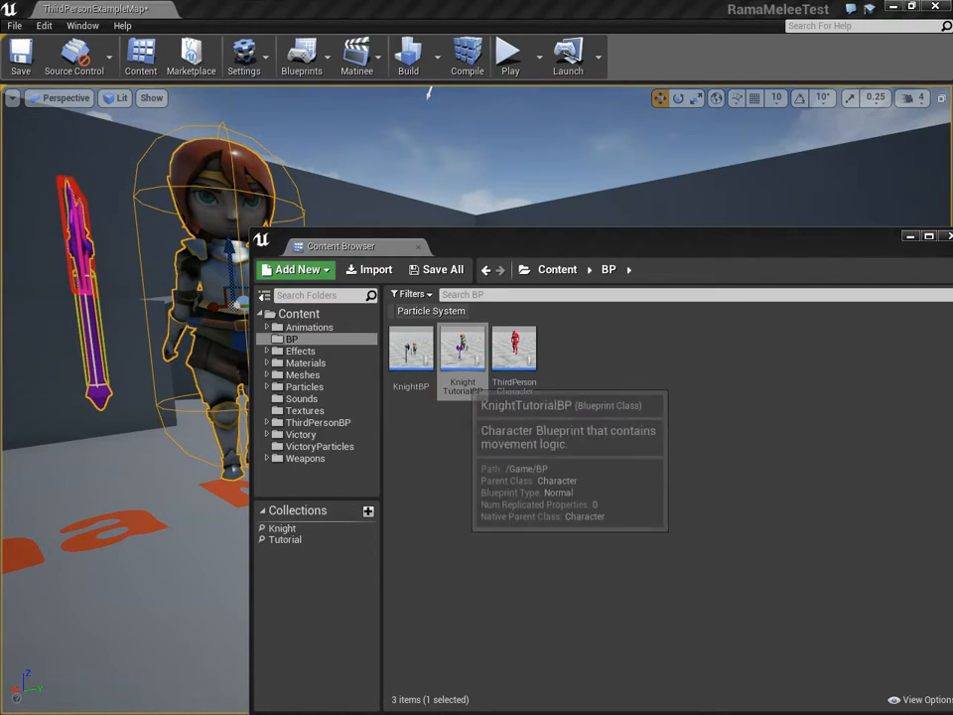
# Step: In KnightTutorialBP, add PhysShields and WorldStatic to RamaMeleeWeapon's trace types, removing the duplicate
pyautogui.doubleClick(457, 348)
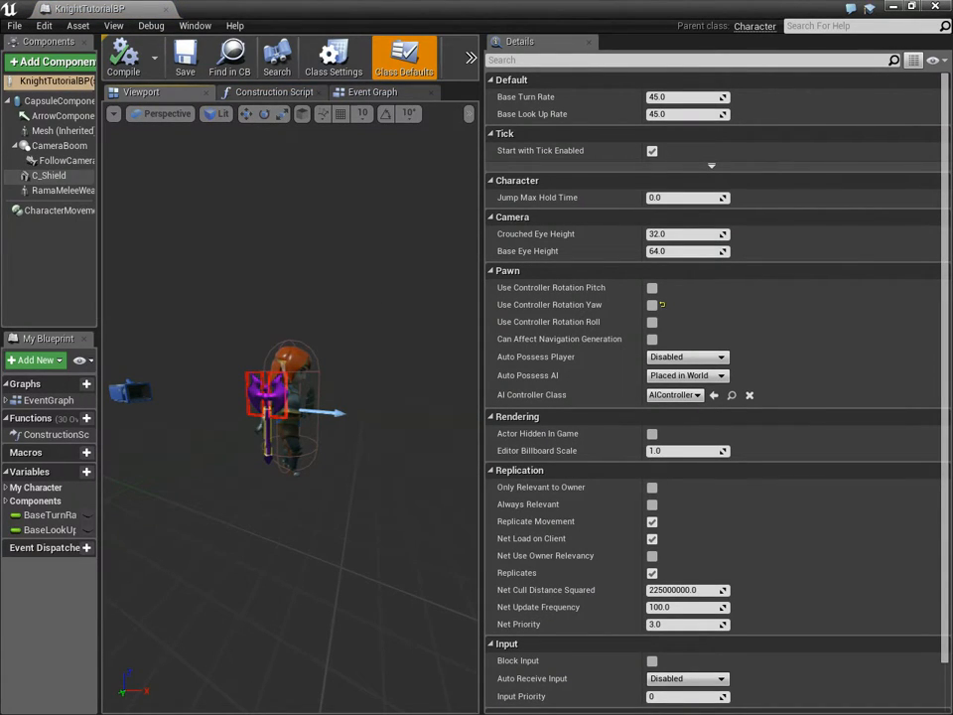
pyautogui.click(56, 191)
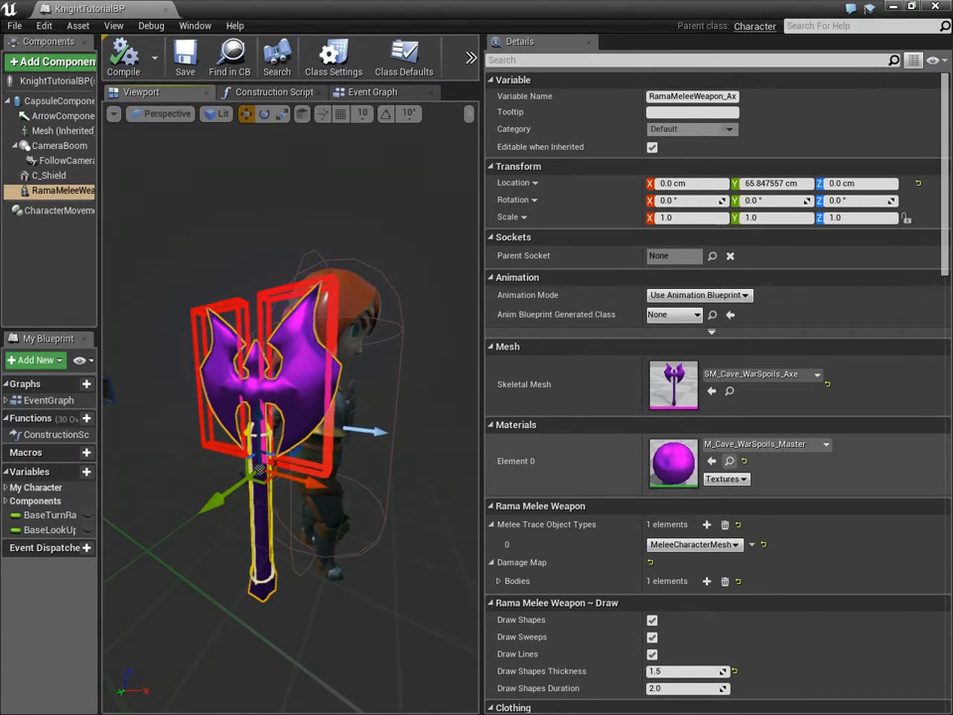
pyautogui.click(707, 525)
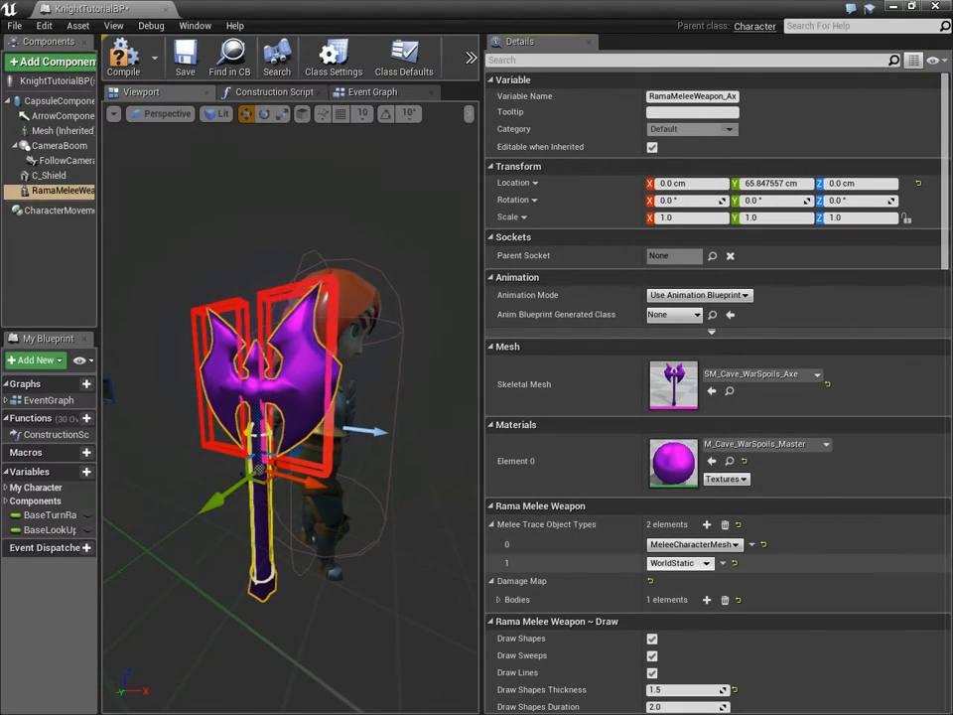
pyautogui.click(679, 562)
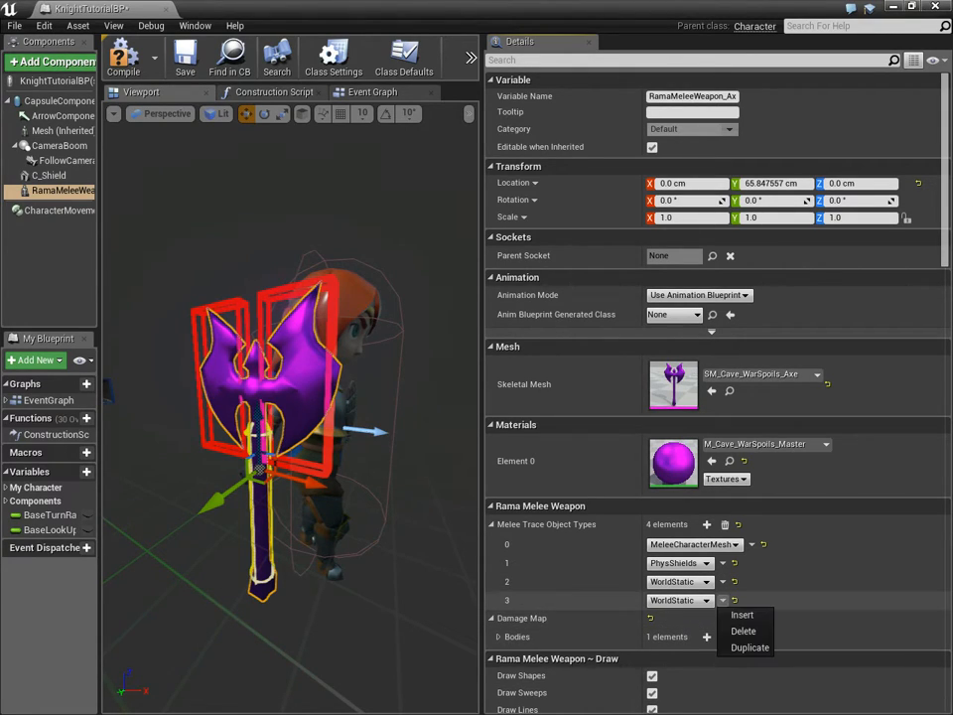
pyautogui.click(739, 628)
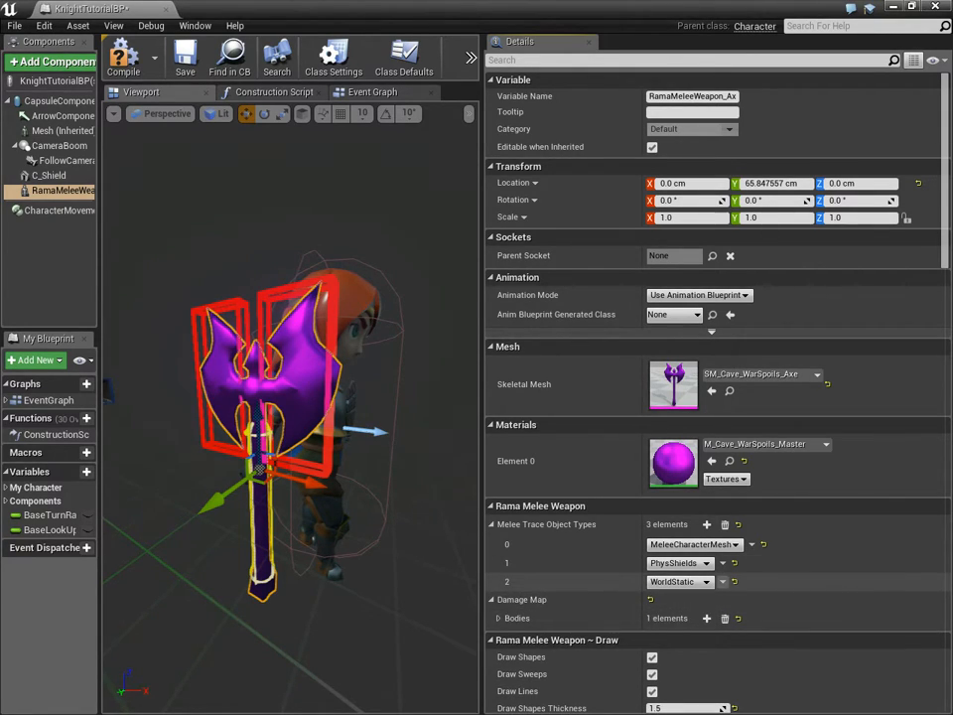
pyautogui.moveTo(679, 580)
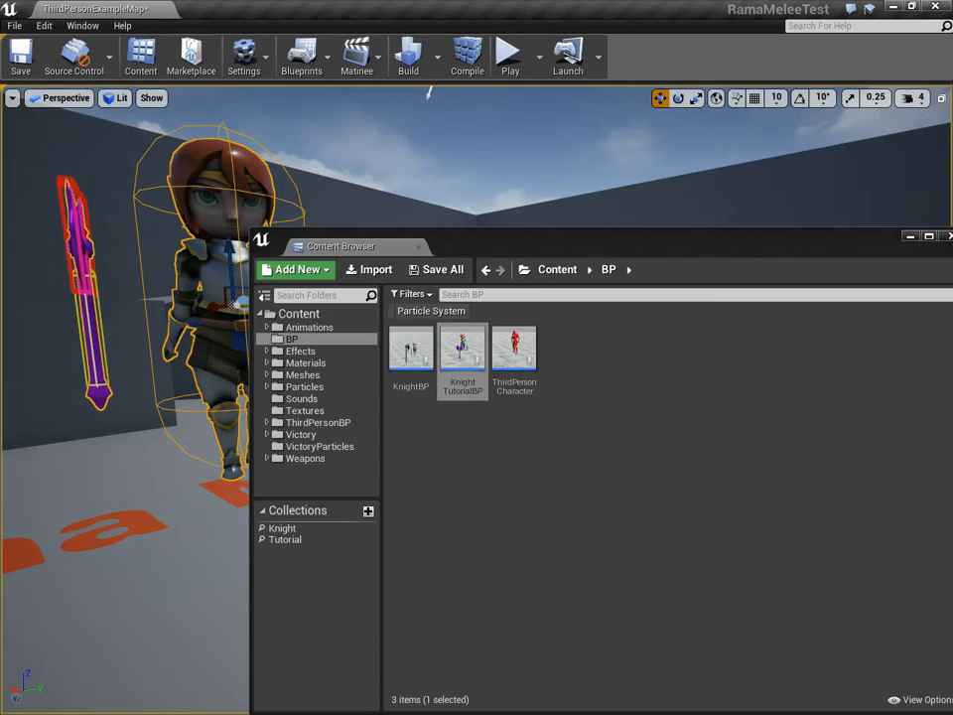
# Step: Play the level and swing at the other knight to see printed shield hits
pyautogui.click(513, 55)
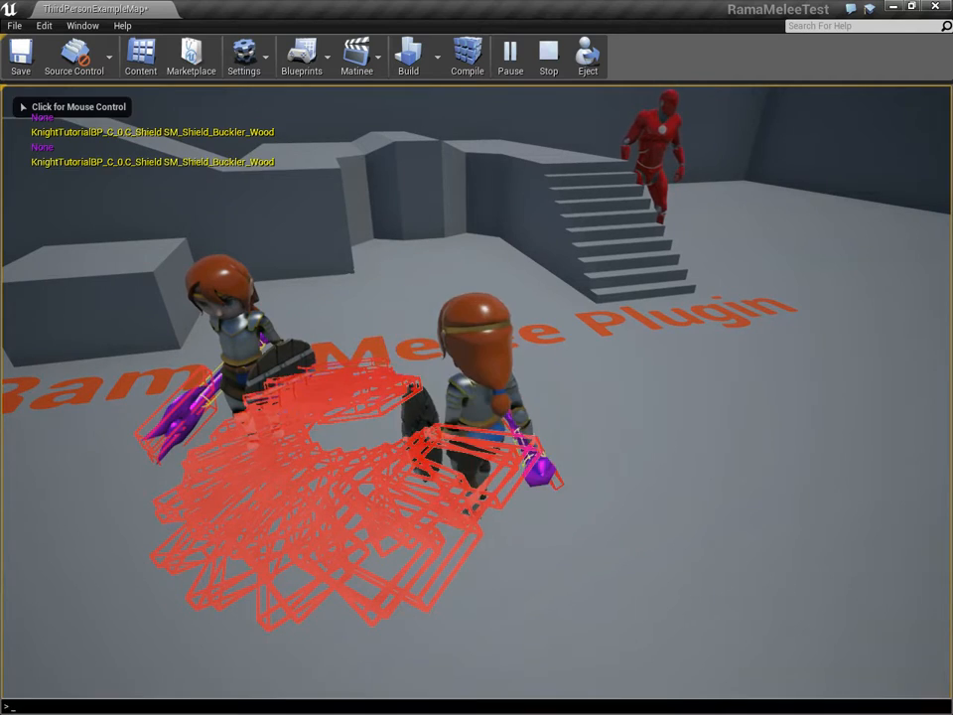
# Step: End the play-test, then add a Spawn Emitter at Location node using P_Dust_Footstep
pyautogui.click(546, 55)
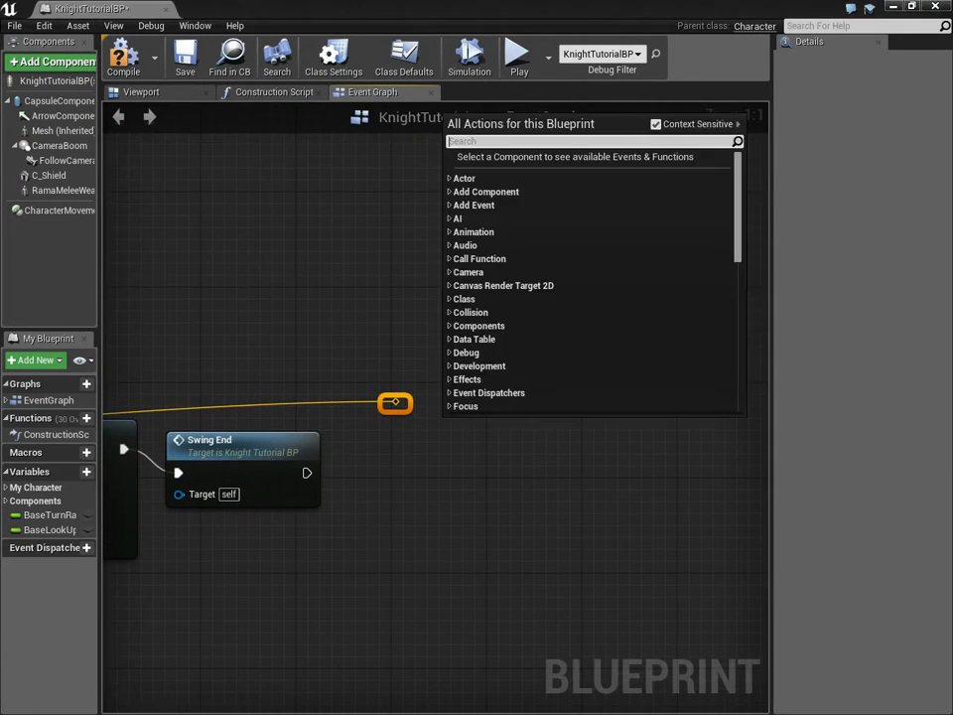
pyautogui.write('spawn')
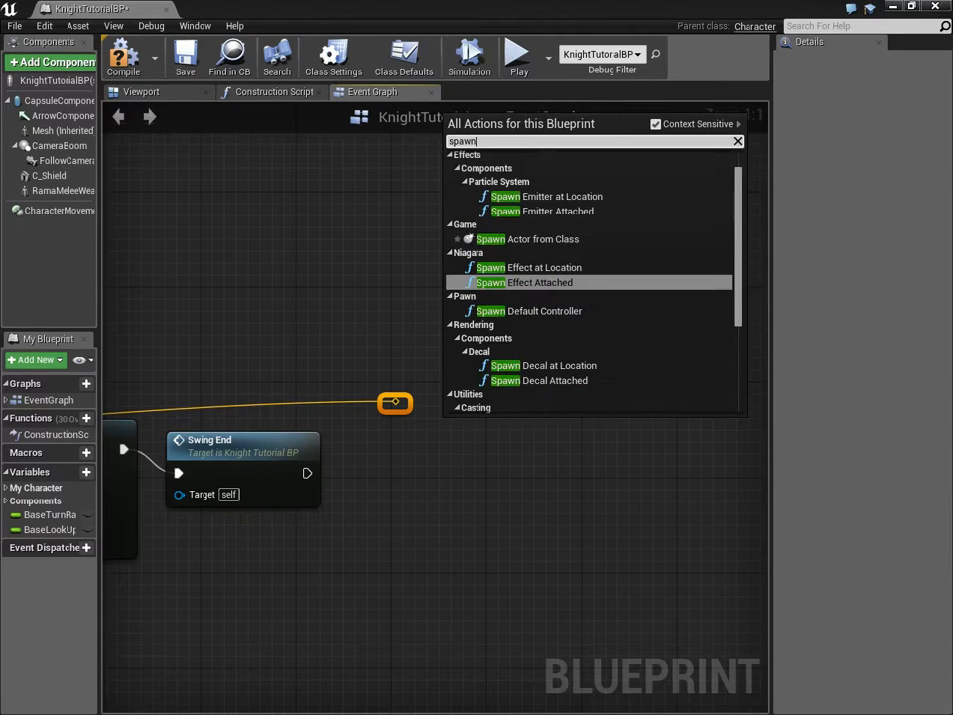
pyautogui.click(548, 196)
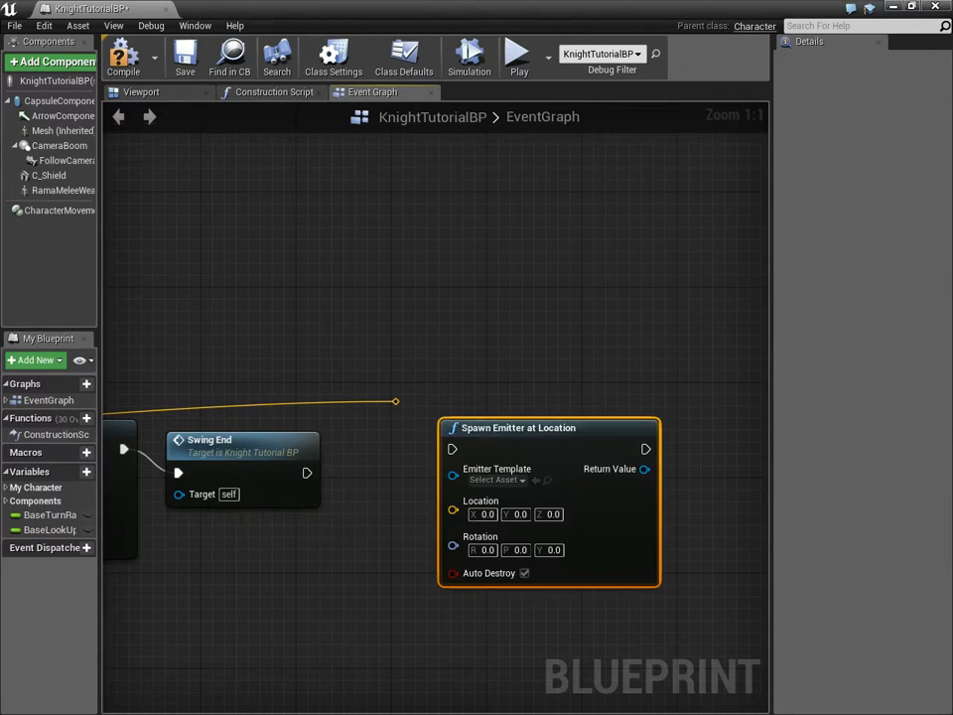
pyautogui.click(494, 478)
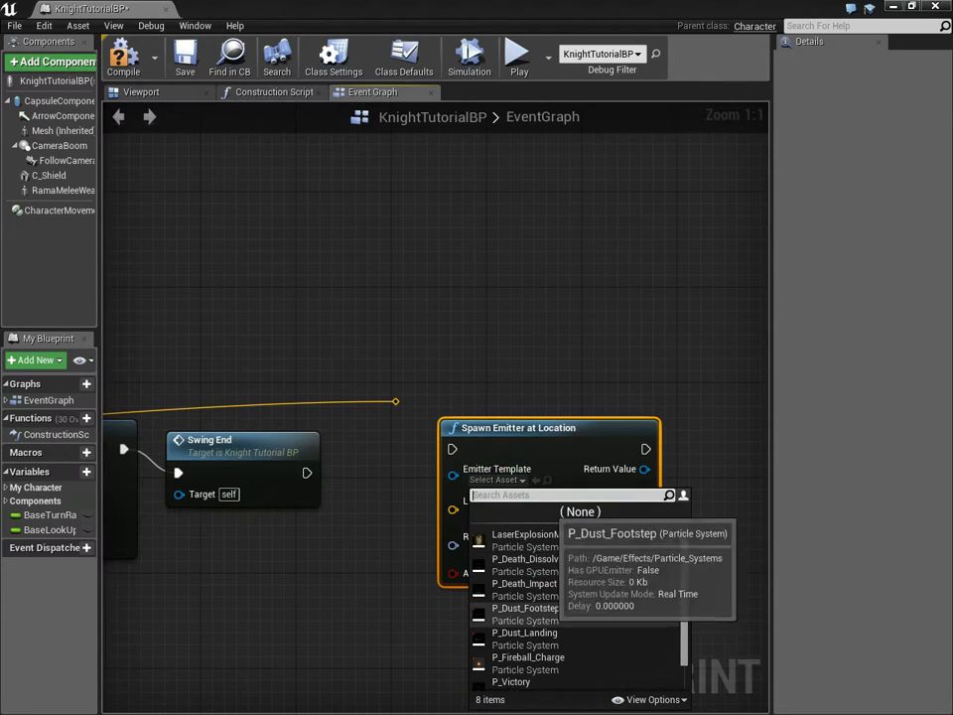
pyautogui.moveTo(535, 631)
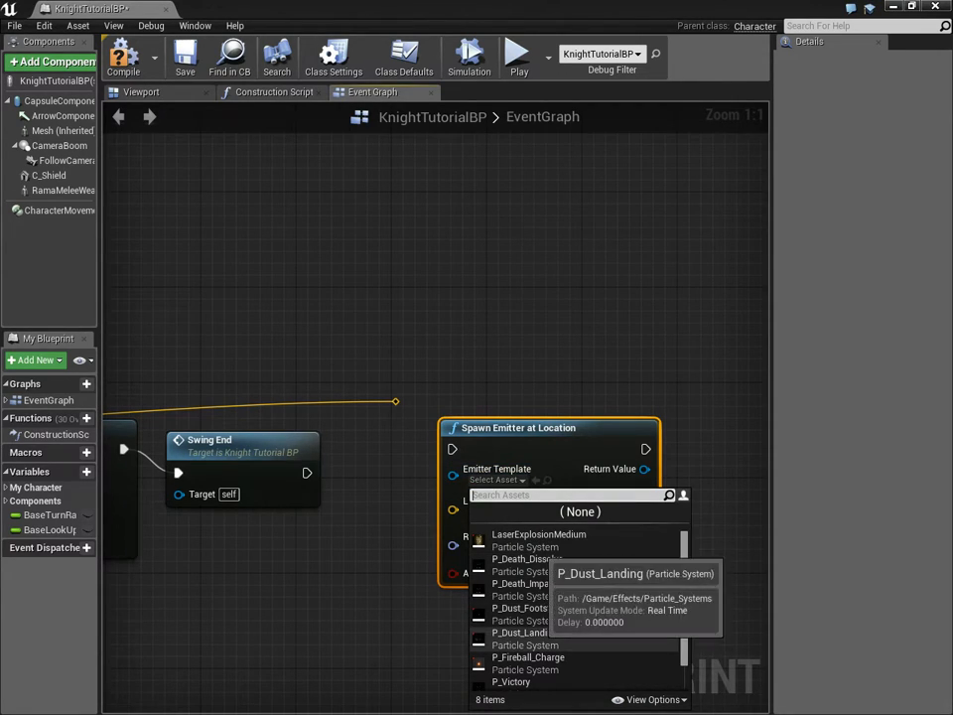
pyautogui.click(515, 608)
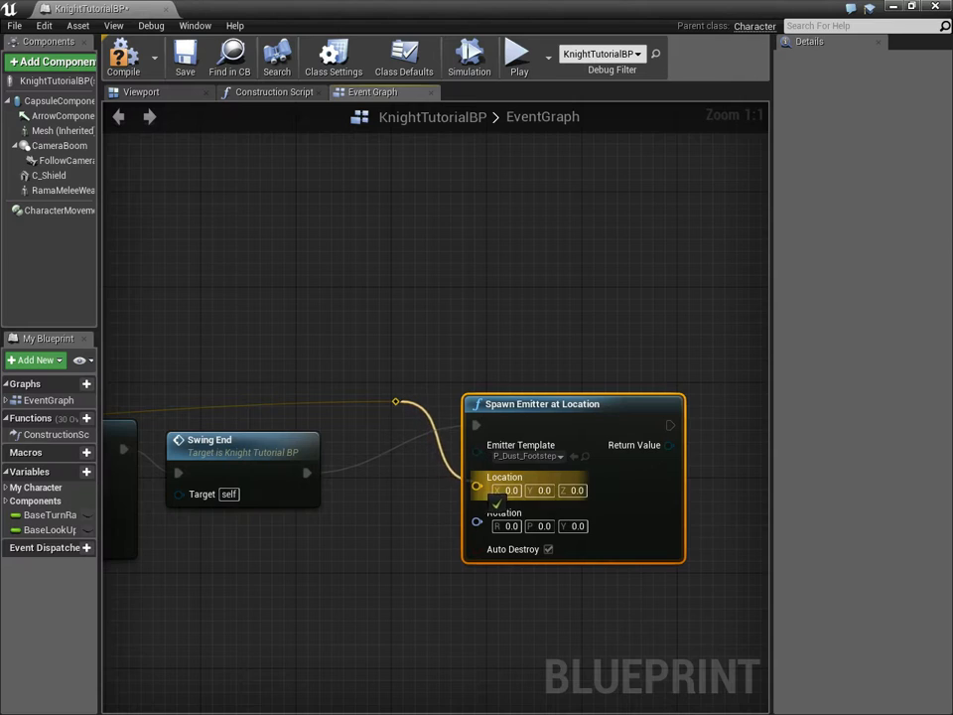
pyautogui.scroll(-3)
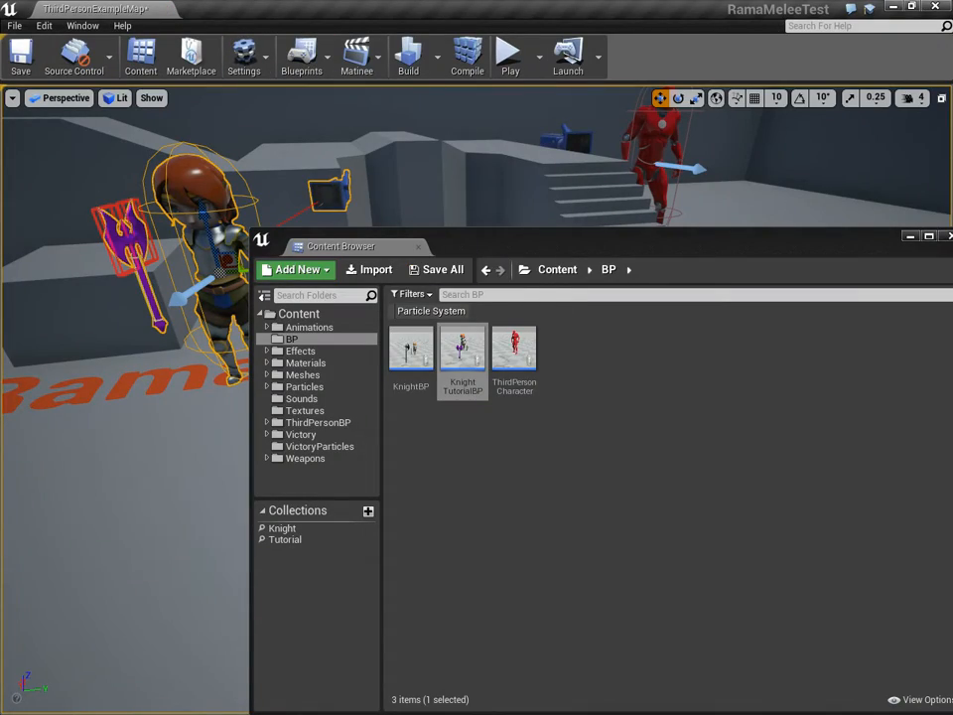
pyautogui.click(508, 55)
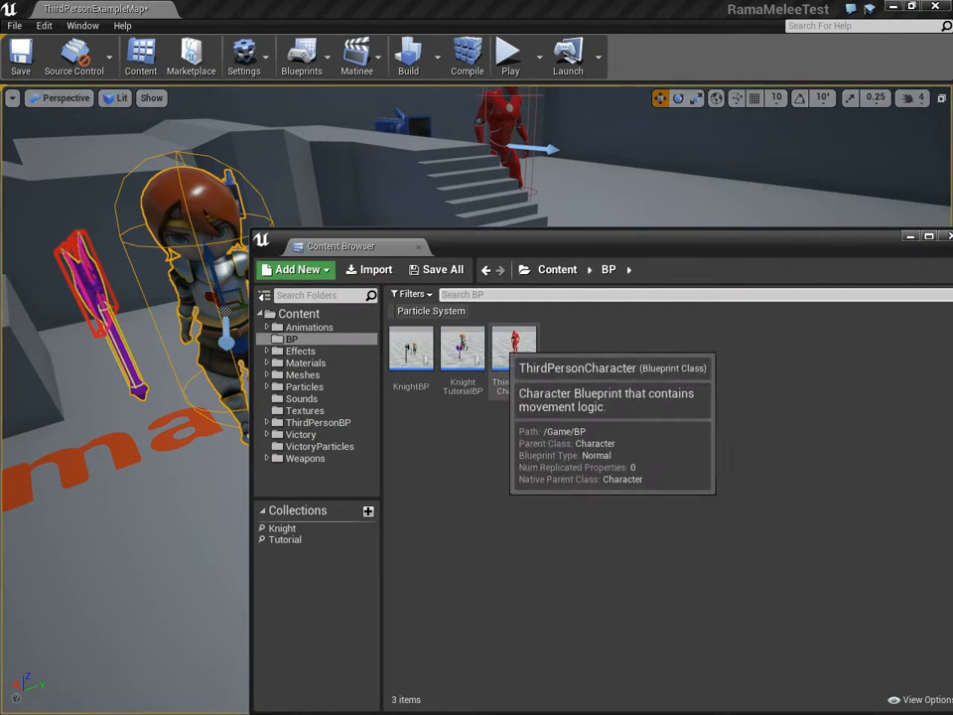
pyautogui.doubleClick(461, 348)
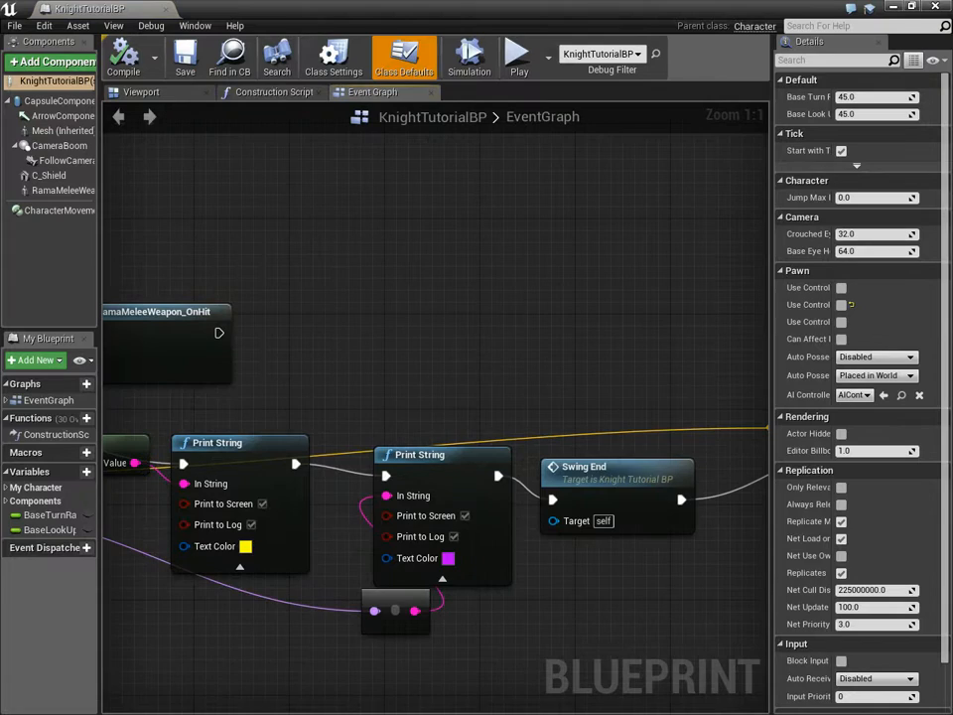
pyautogui.click(393, 485)
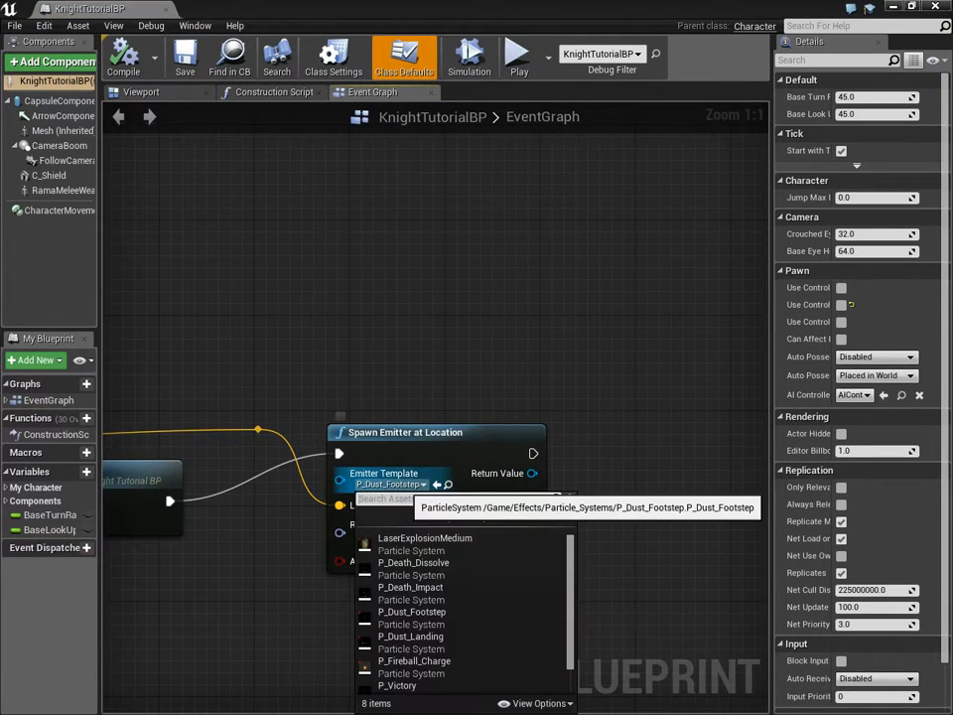
pyautogui.click(411, 538)
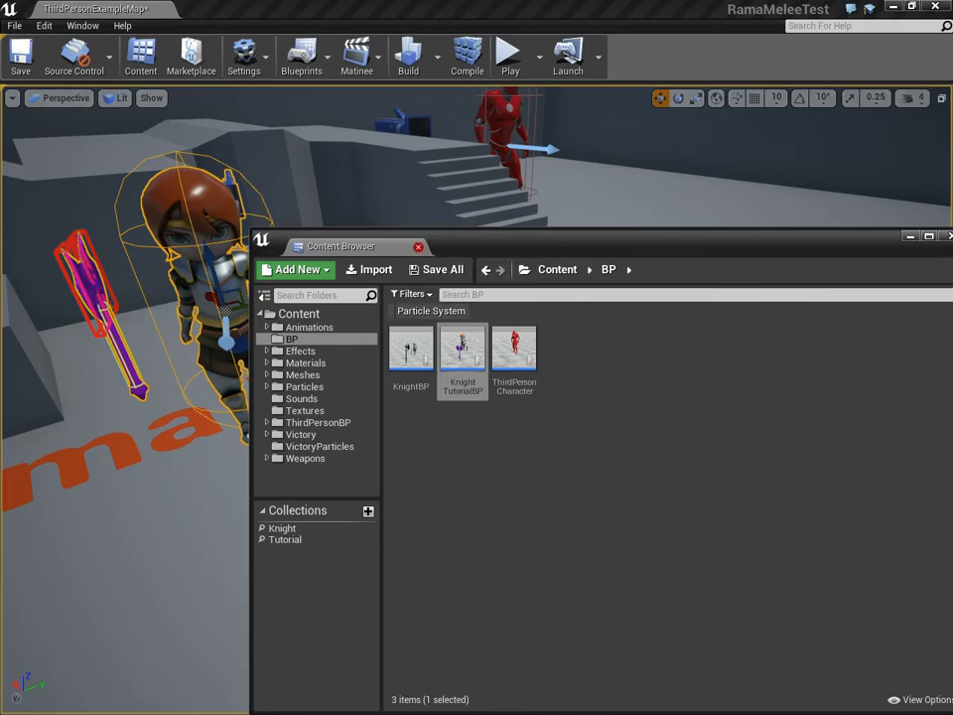
pyautogui.click(516, 53)
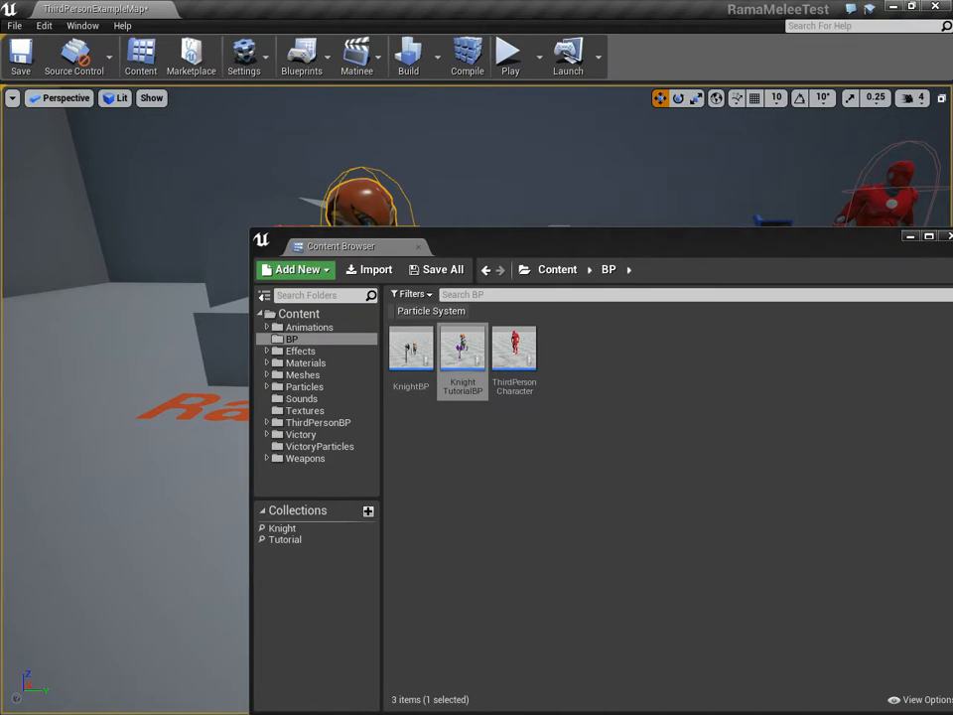
# Step: Select the knight in the viewport and play the level to watch its swing traces
pyautogui.click(284, 540)
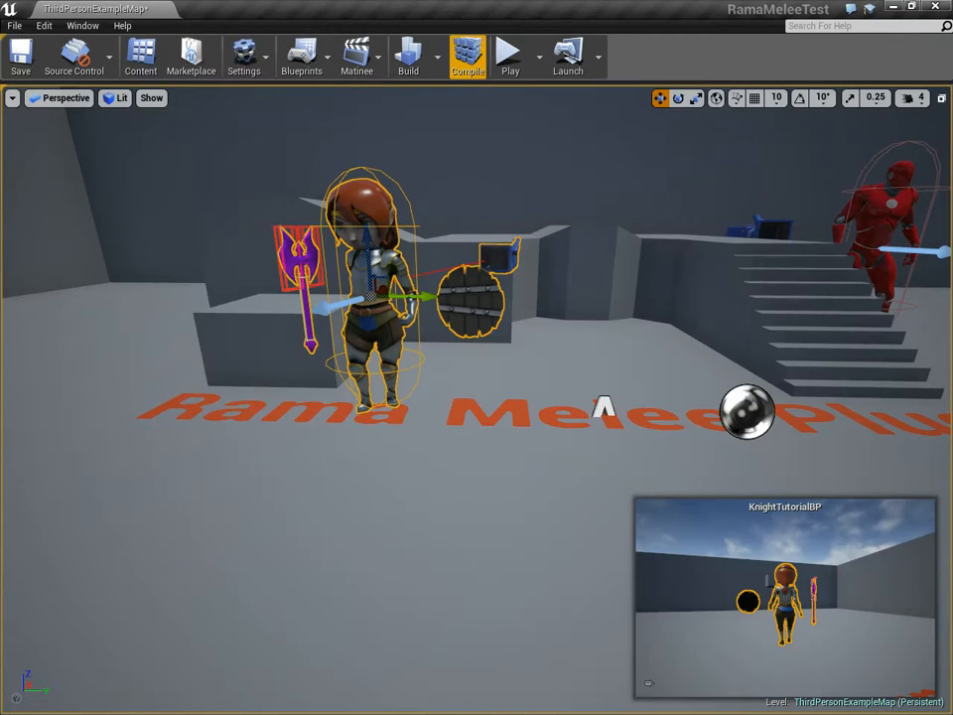
pyautogui.click(517, 52)
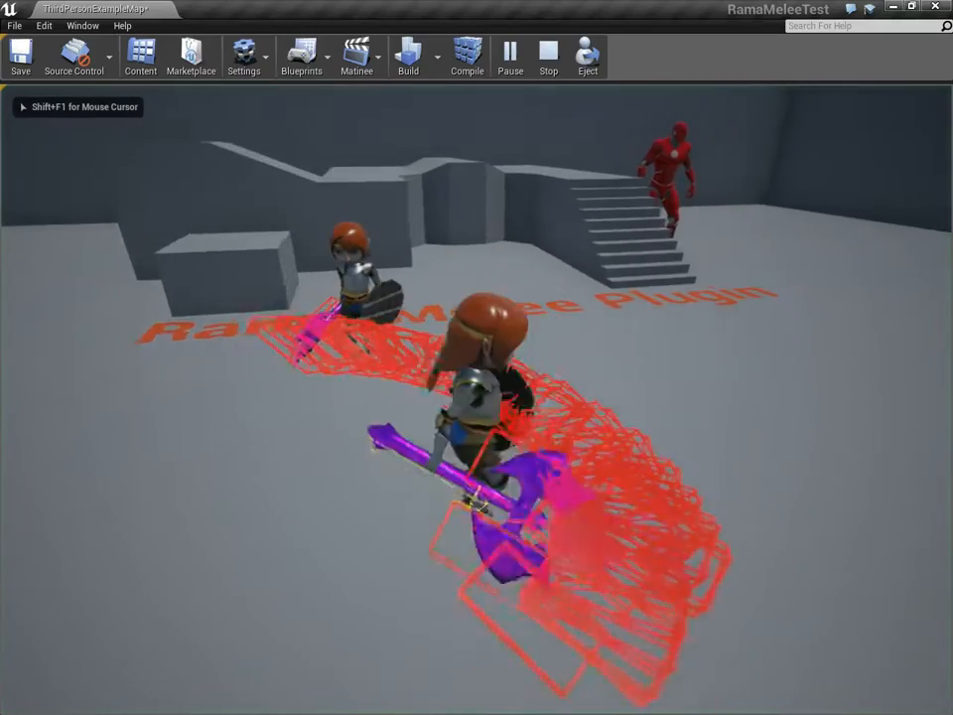